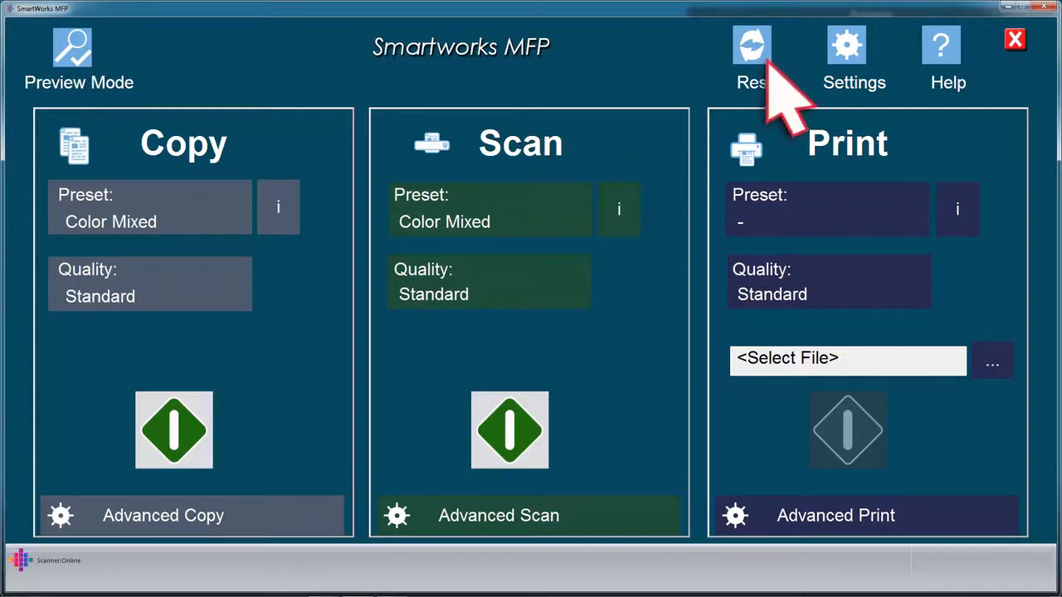
mouse_move(780, 99)
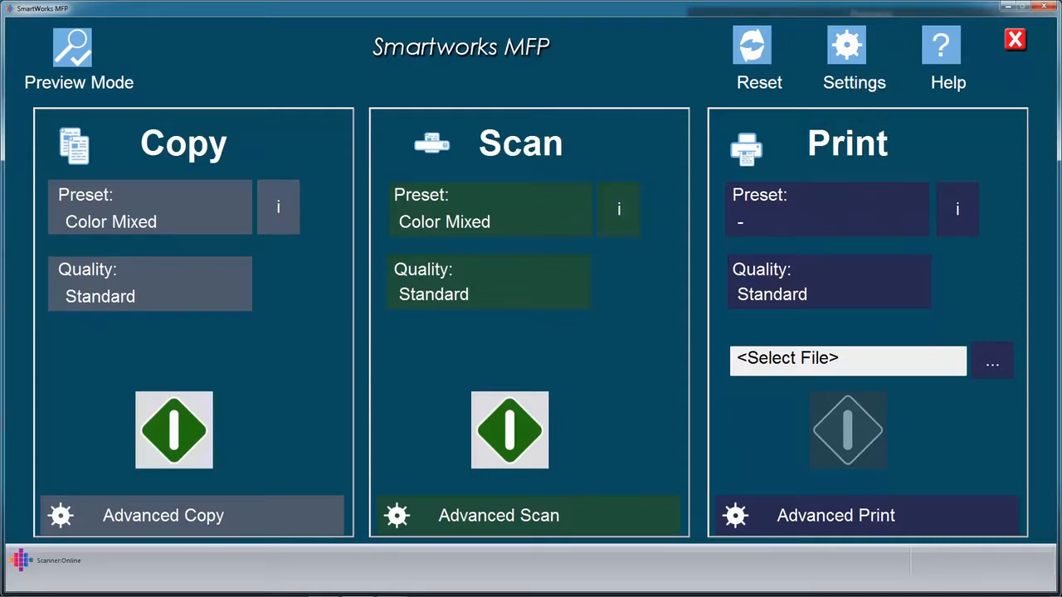
mouse_move(971, 92)
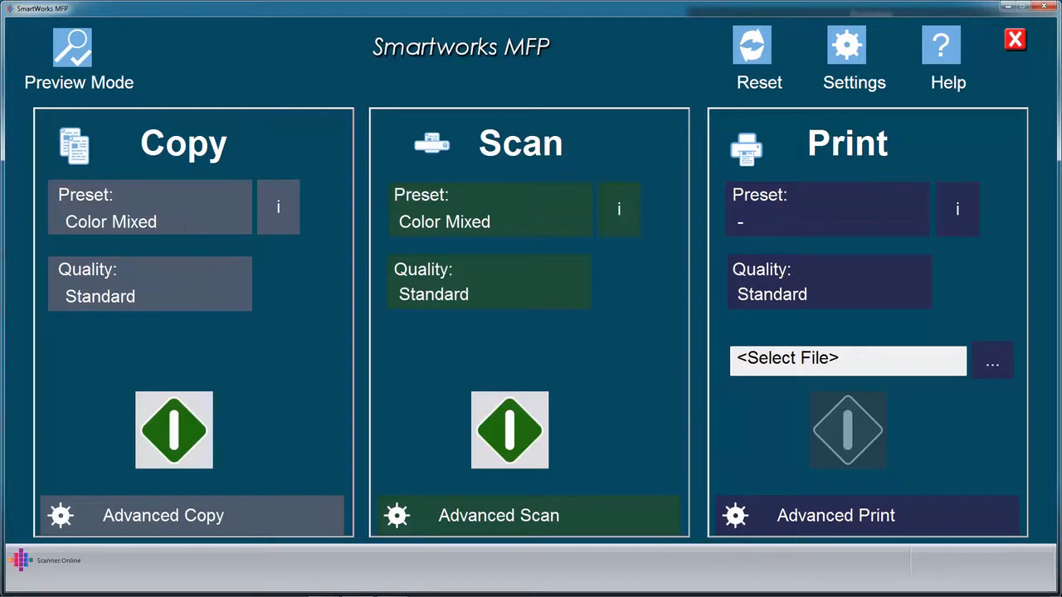
mouse_move(205, 335)
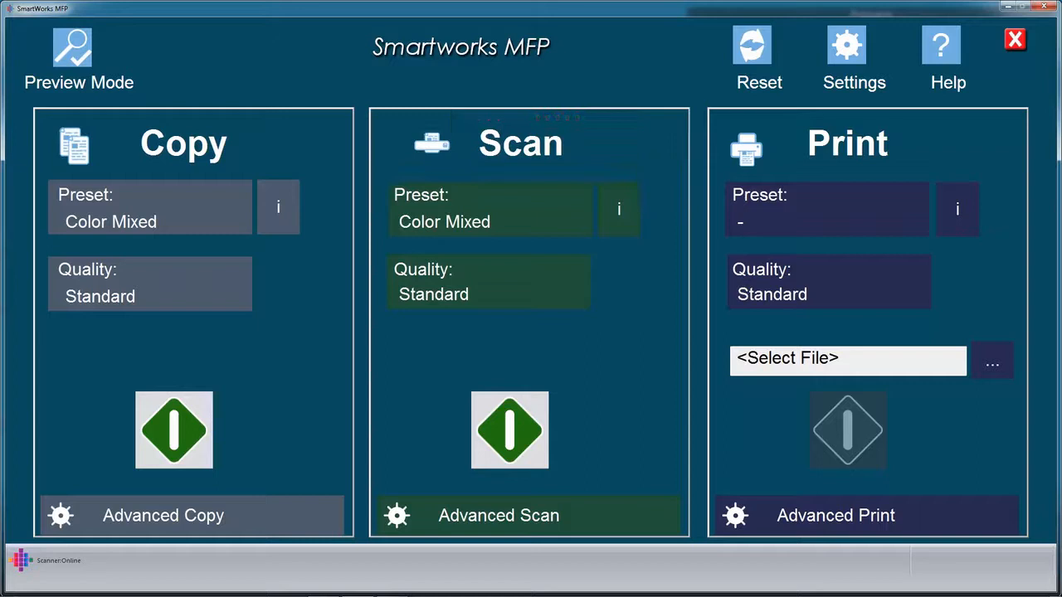
mouse_move(522, 257)
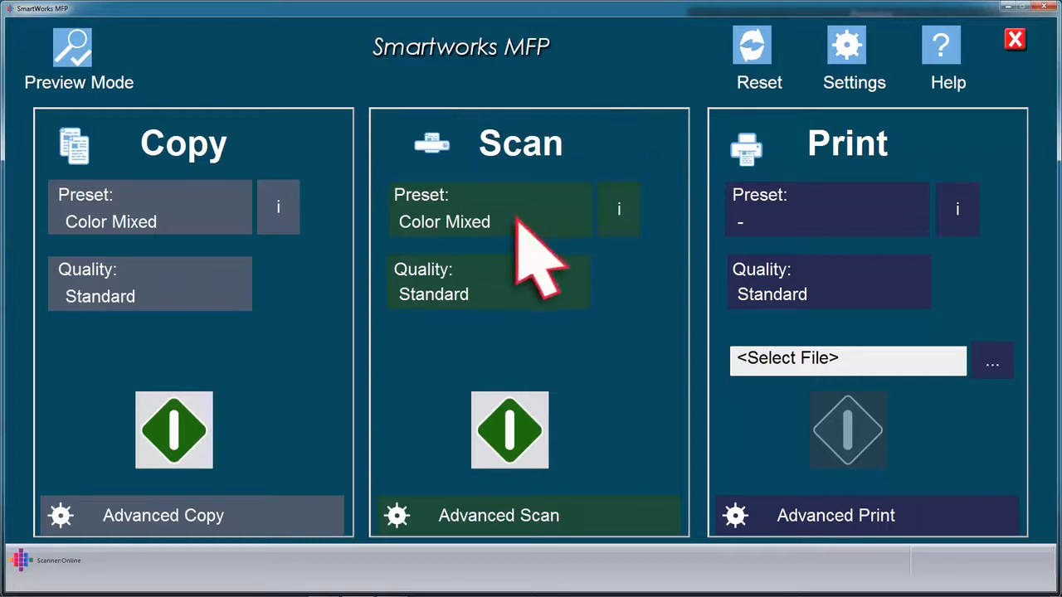
mouse_move(517, 248)
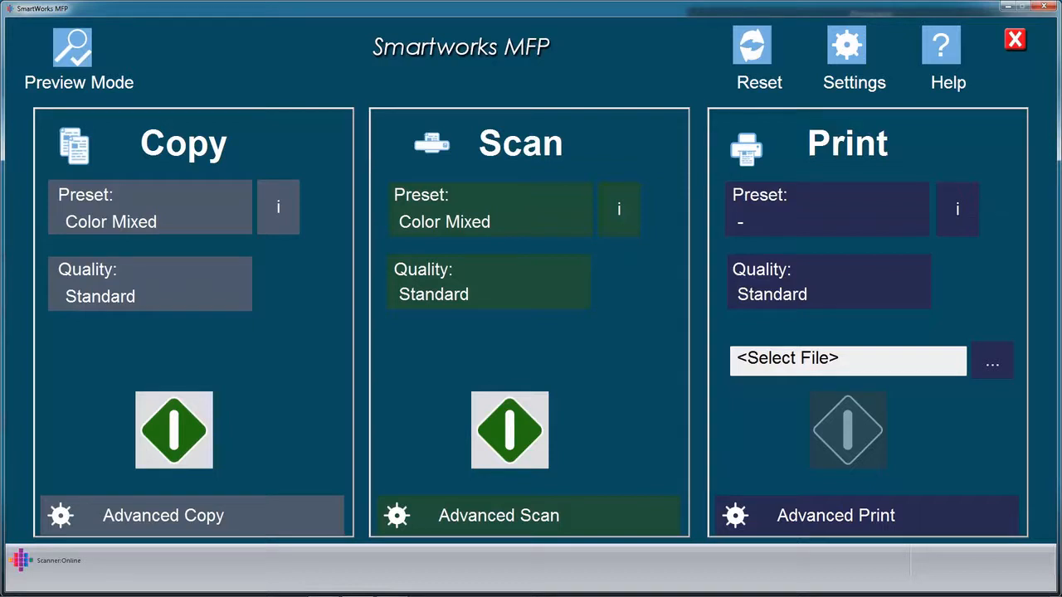
- Show the nine scan presets, from Color Mixed through BW Cleanup 3
left_click(488, 222)
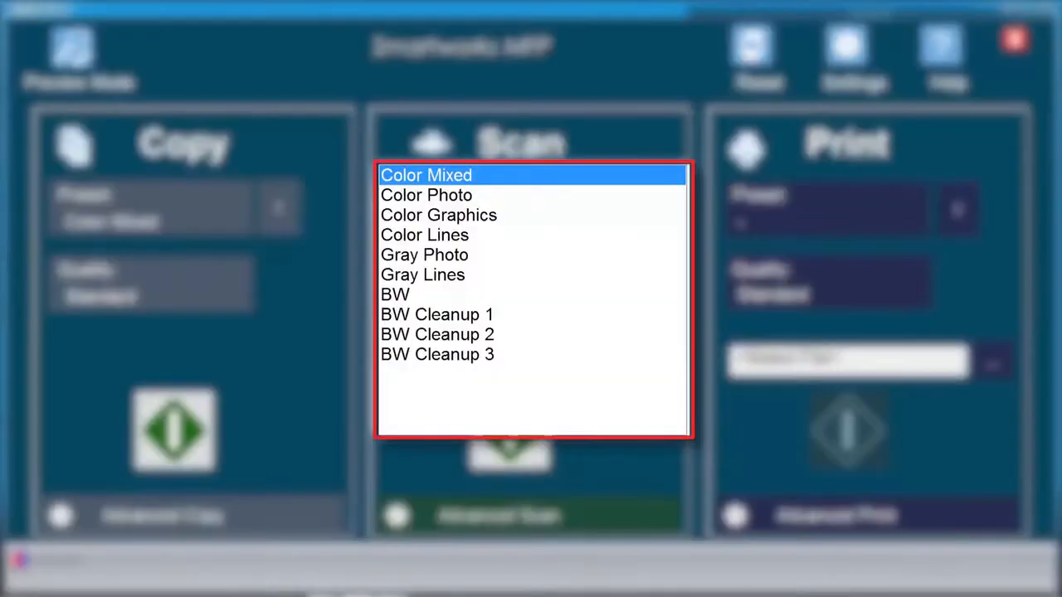
mouse_move(498, 207)
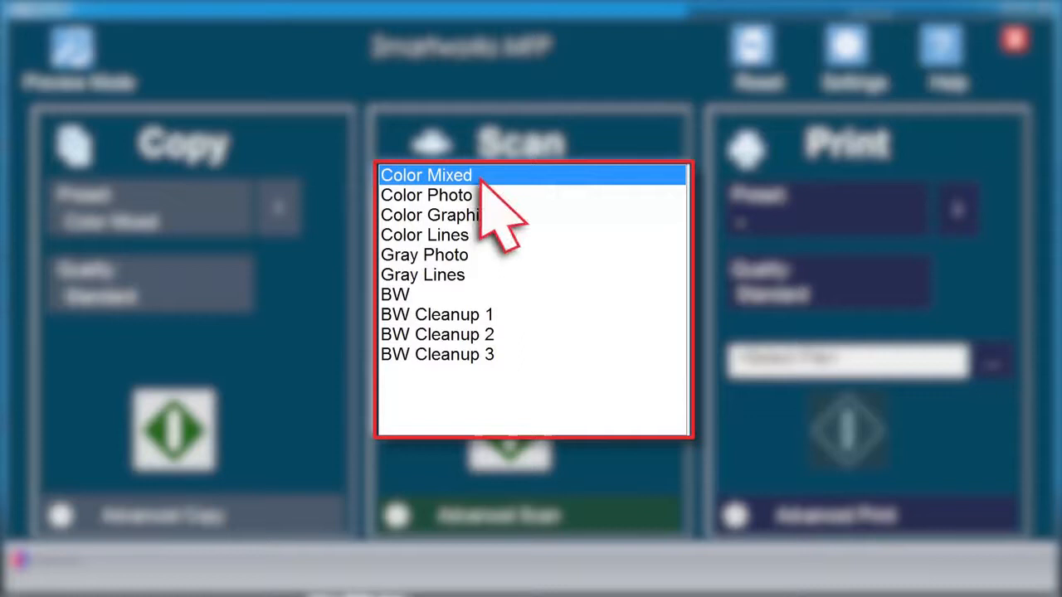
mouse_move(490, 233)
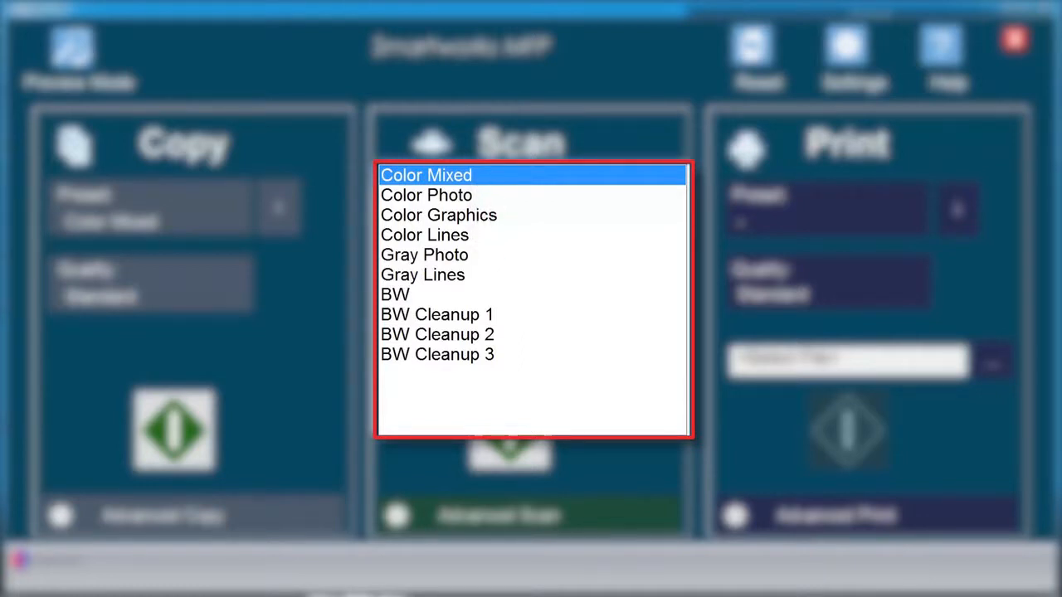
mouse_move(490, 249)
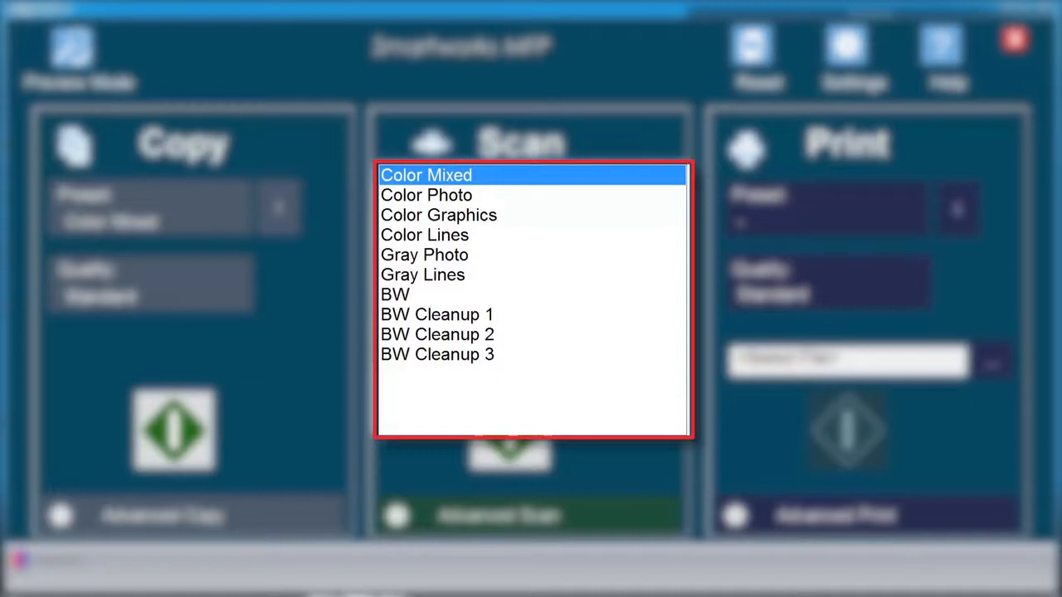
mouse_move(498, 257)
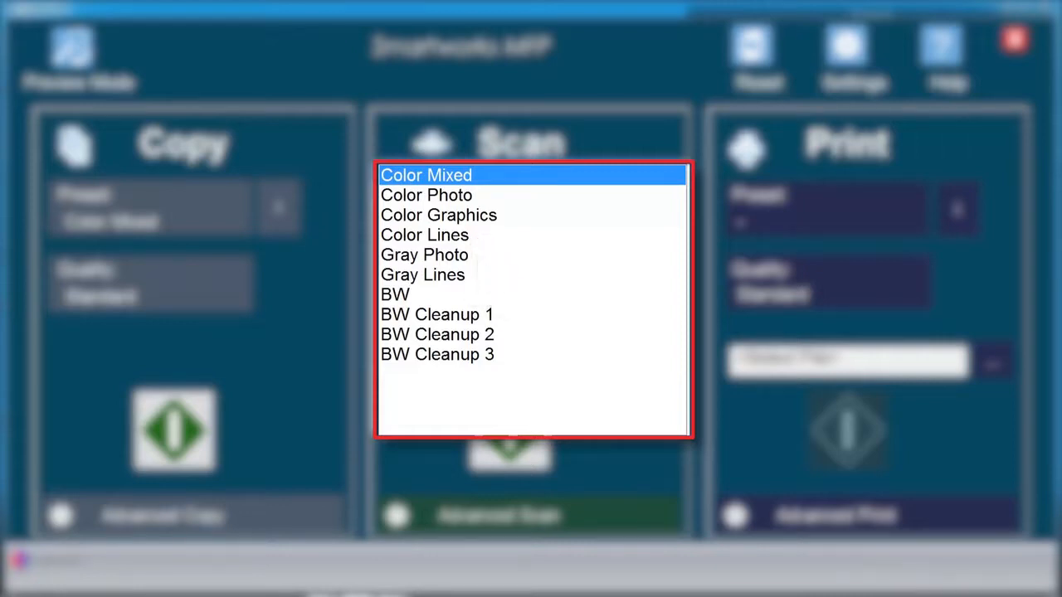
mouse_move(490, 299)
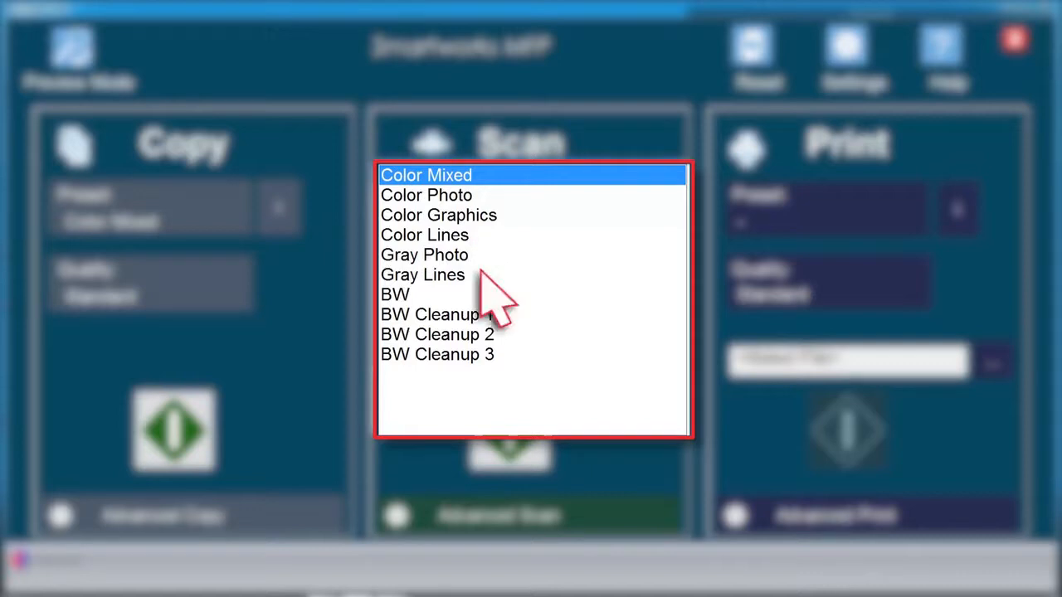
mouse_move(489, 307)
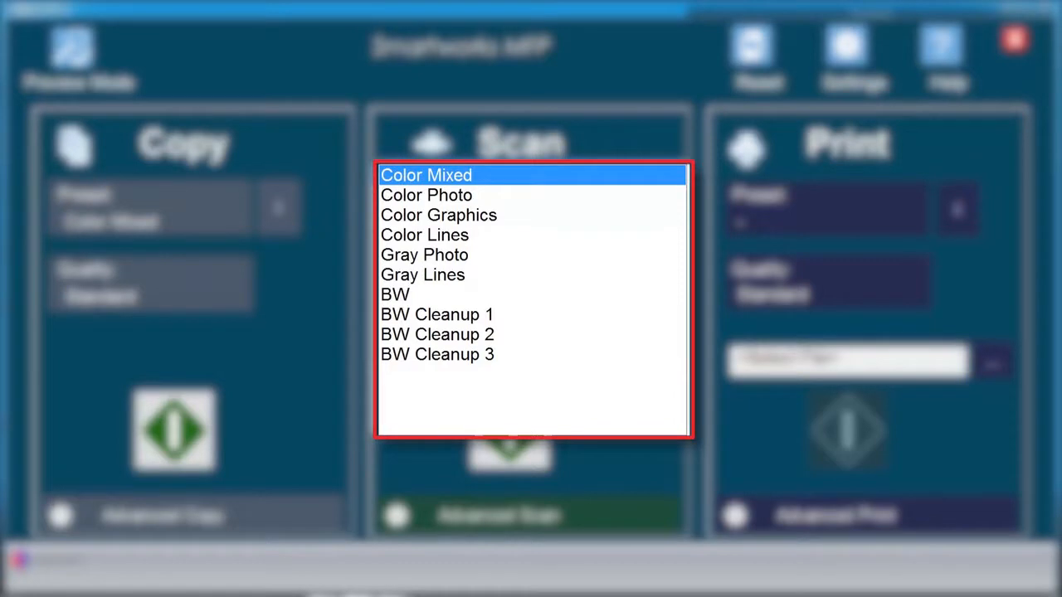
mouse_move(498, 357)
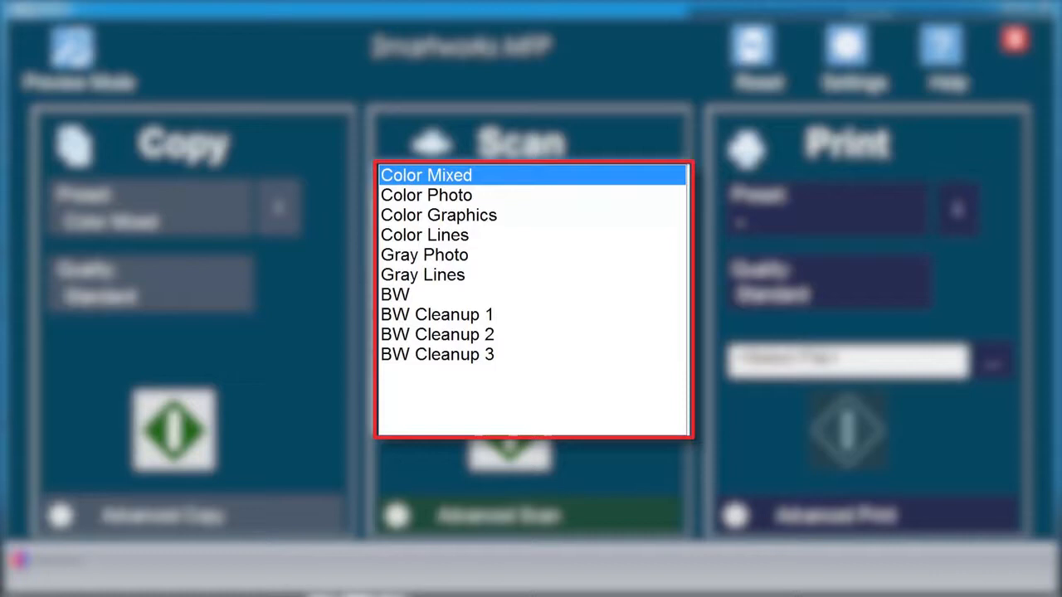
mouse_move(498, 390)
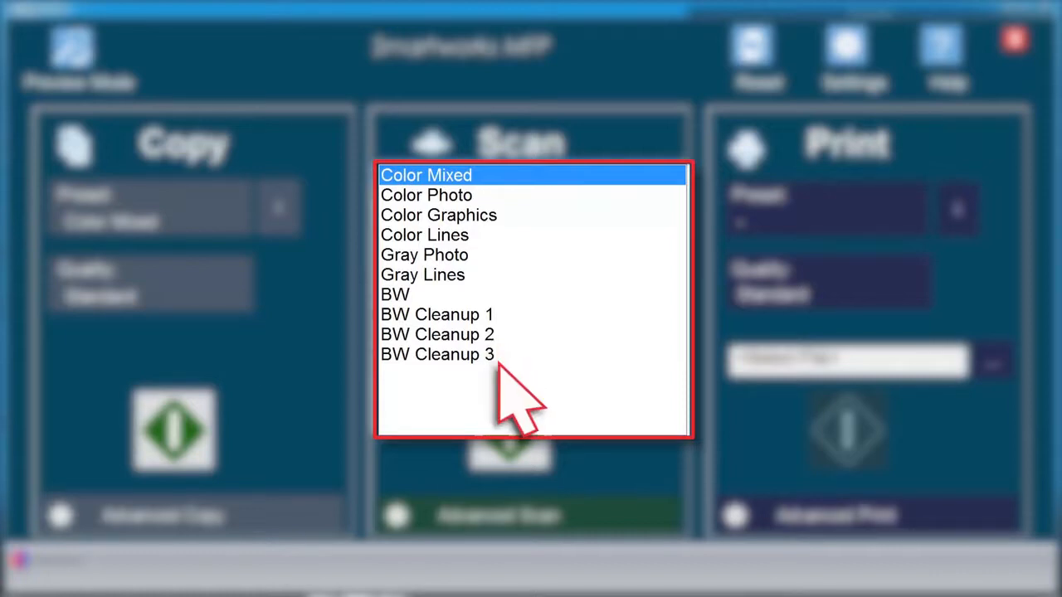
mouse_move(511, 406)
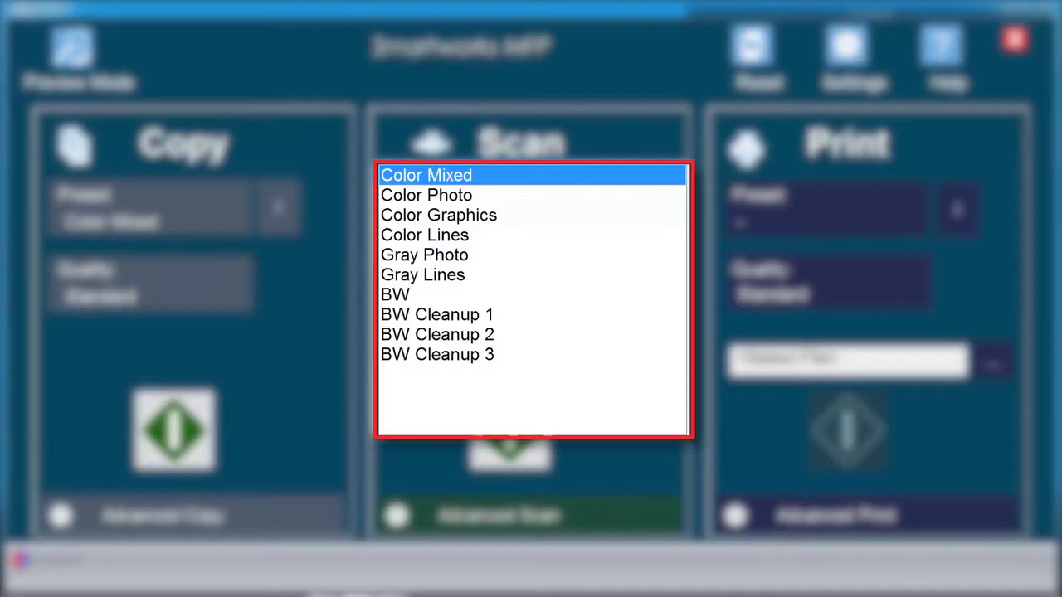
- Keep Color Mixed and show the scan quality levels Draft, Standard, Best and Custom
left_click(425, 175)
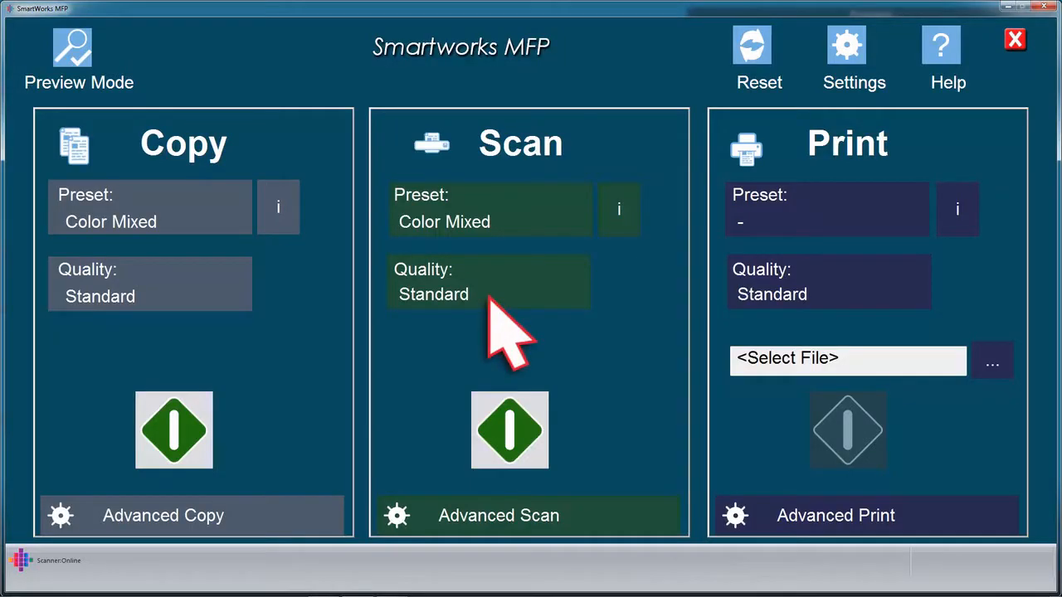
left_click(487, 294)
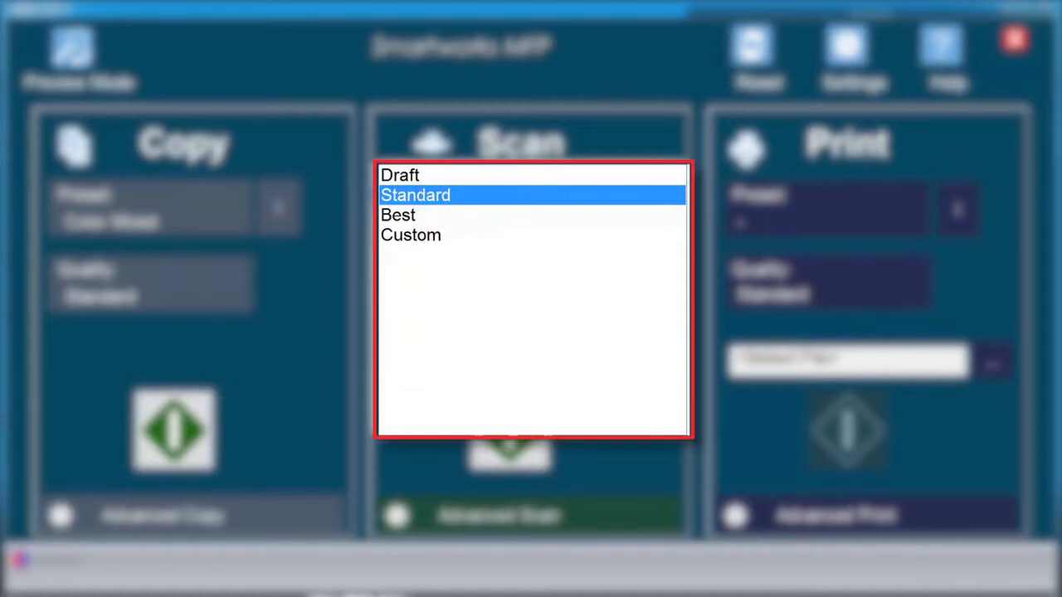
mouse_move(464, 232)
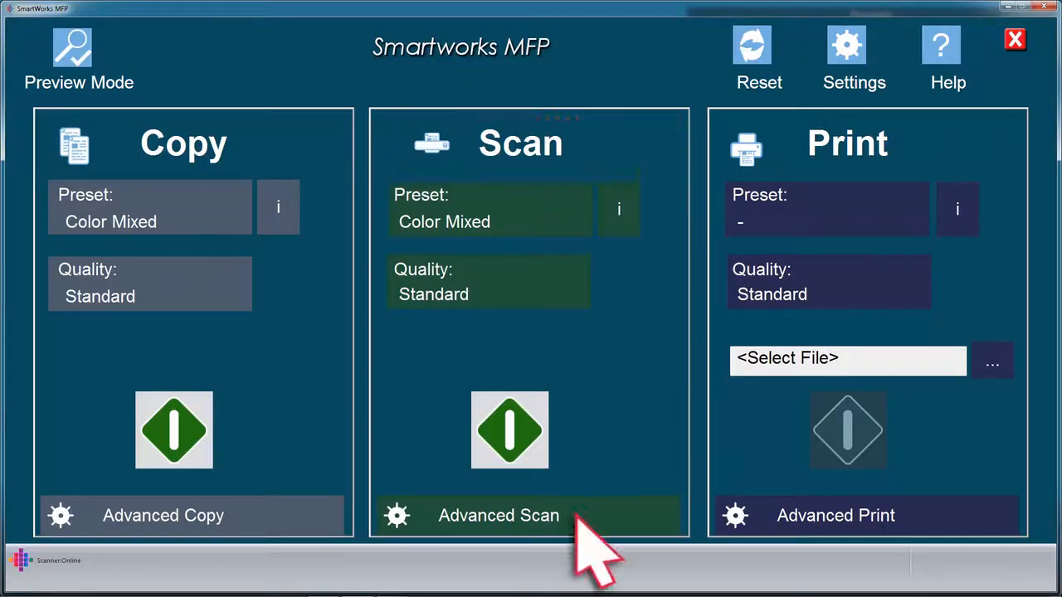
mouse_move(598, 539)
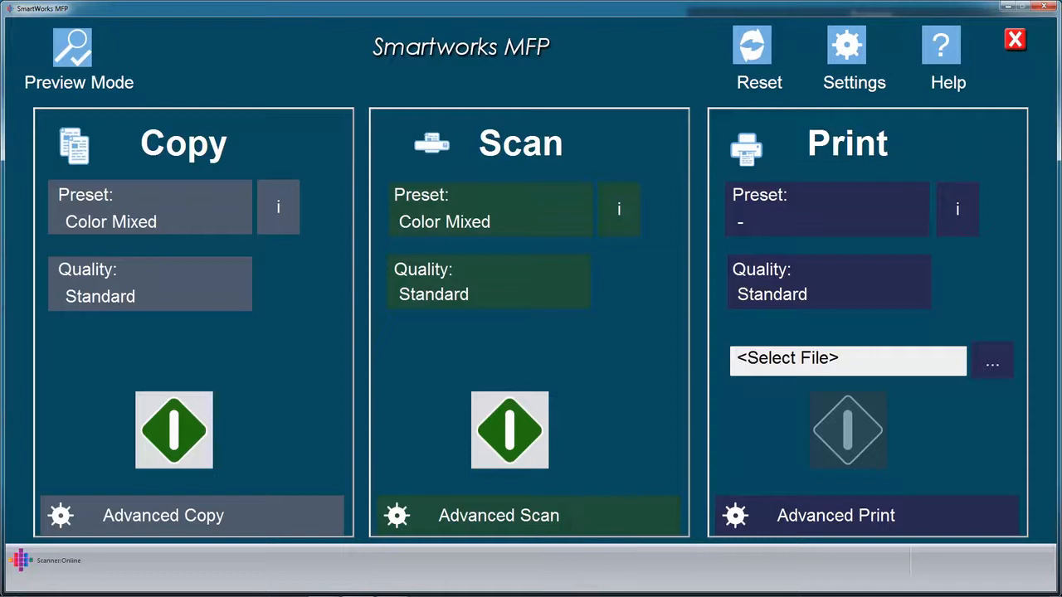
- In Advanced Scan, choose the SmartWorks MFP folder as the scan destination
left_click(498, 515)
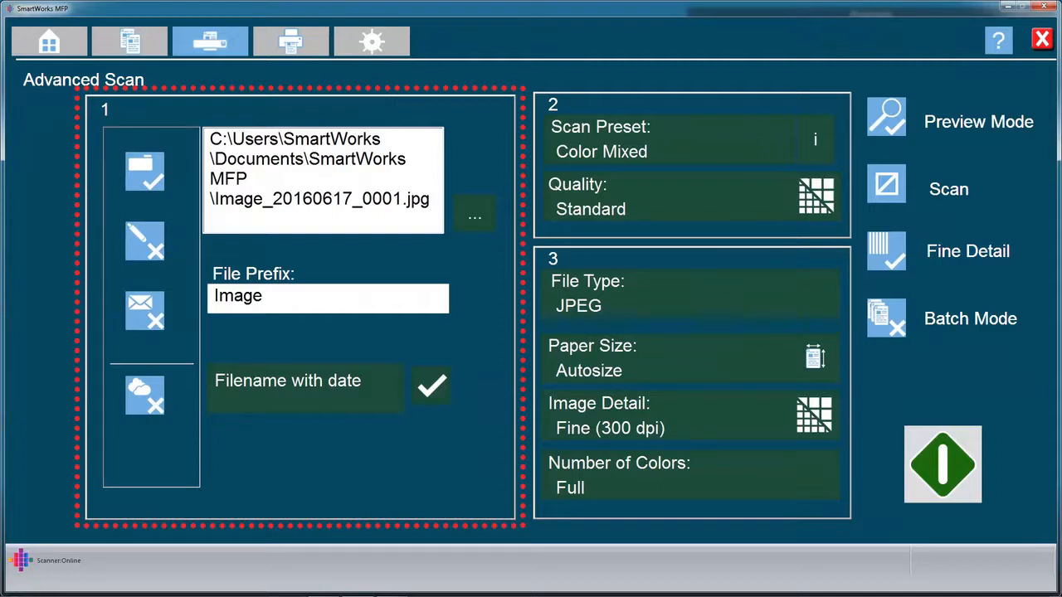
left_click(475, 214)
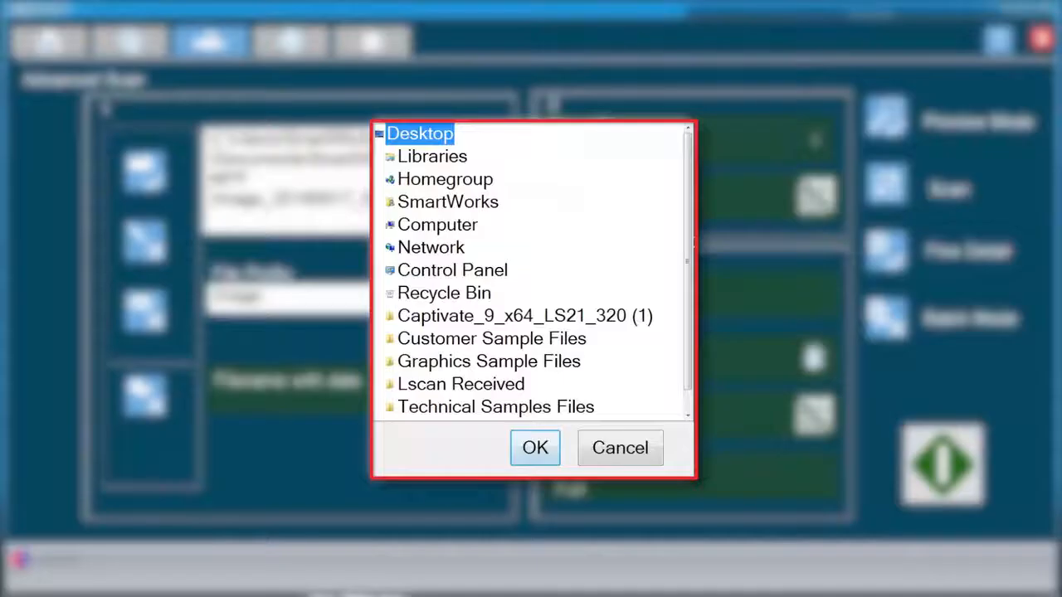
double_click(448, 203)
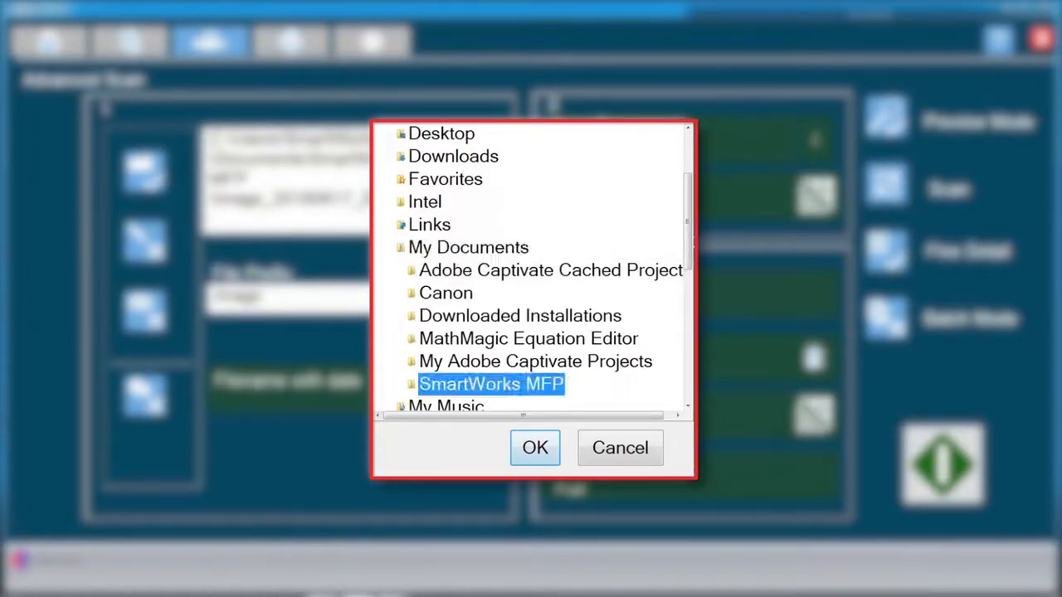
left_click(535, 448)
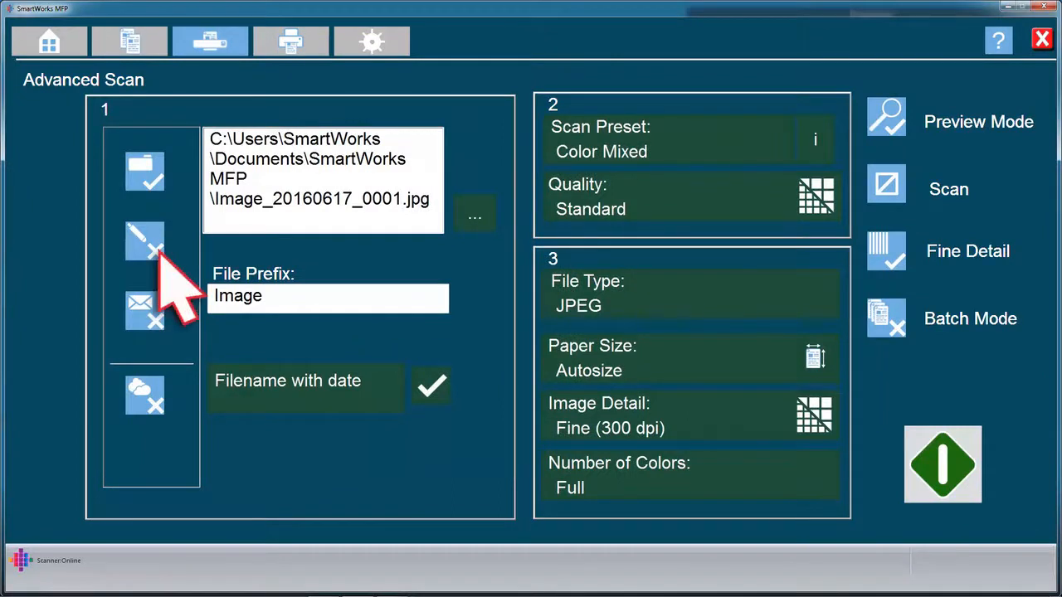
- Redirect saved scans to the USB drive D:\ instead
left_click(474, 216)
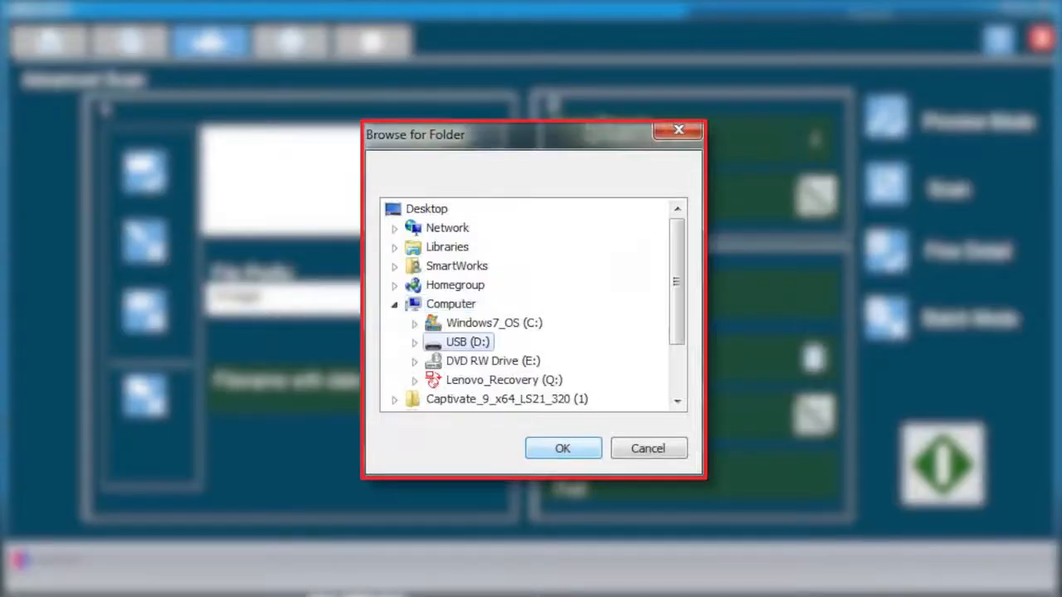
left_click(563, 448)
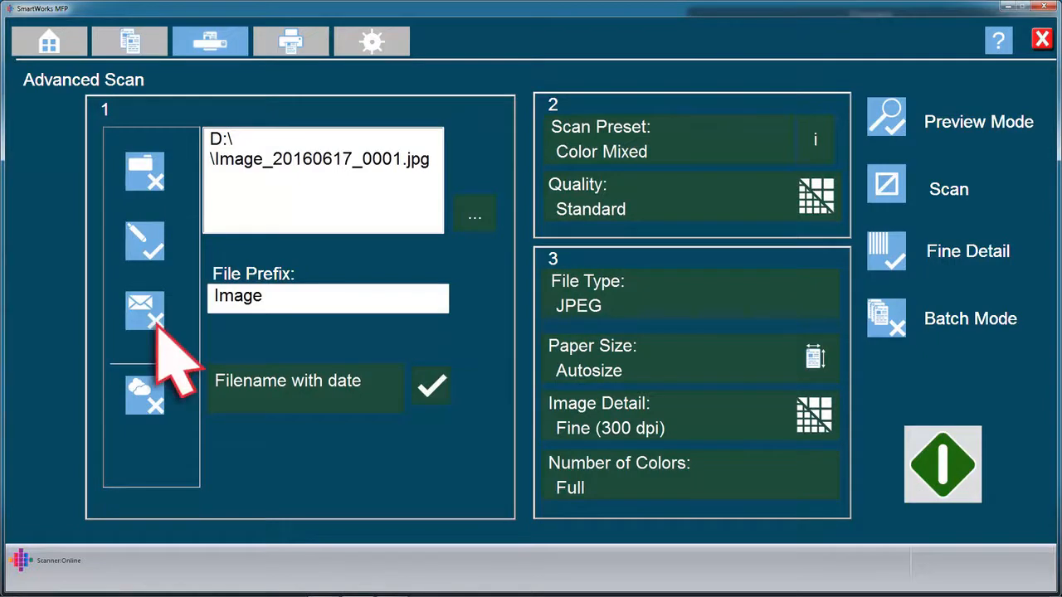
mouse_move(158, 448)
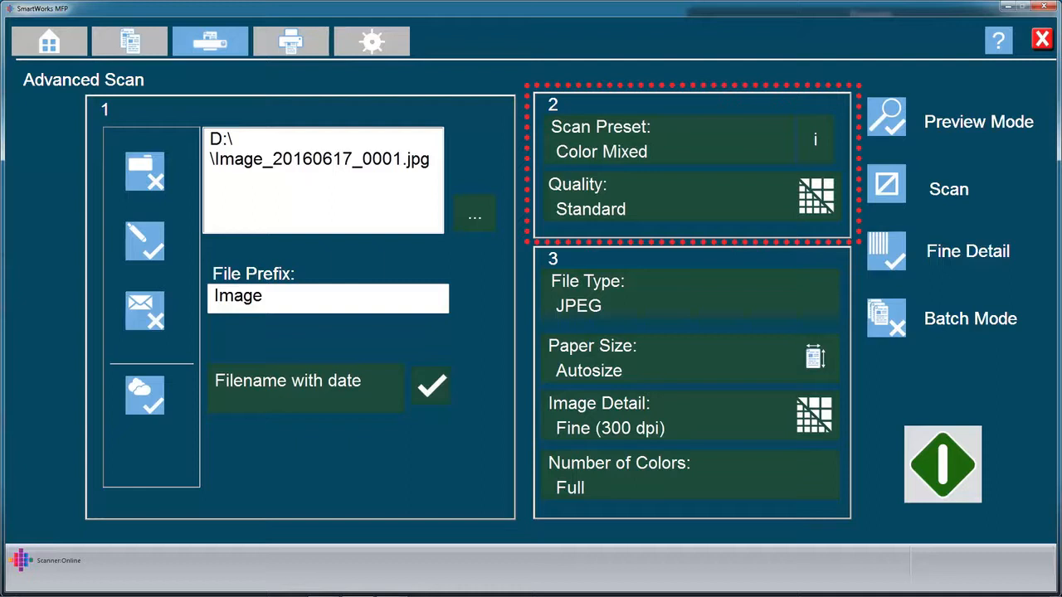
- Save the current scan settings as a new preset named Color SmartWorks
left_click(144, 395)
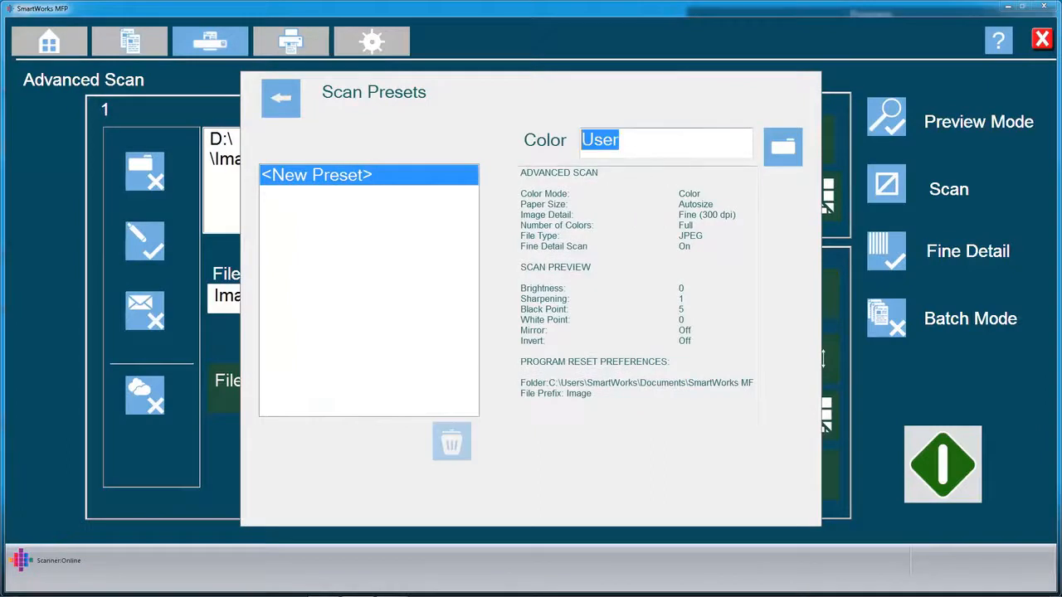
type("SmartWork")
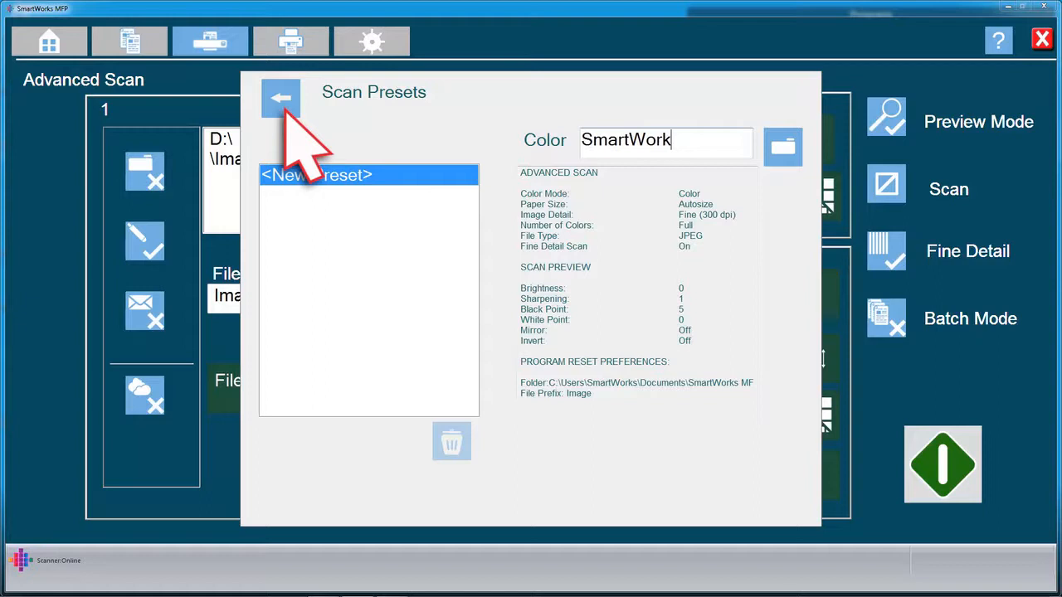
left_click(281, 98)
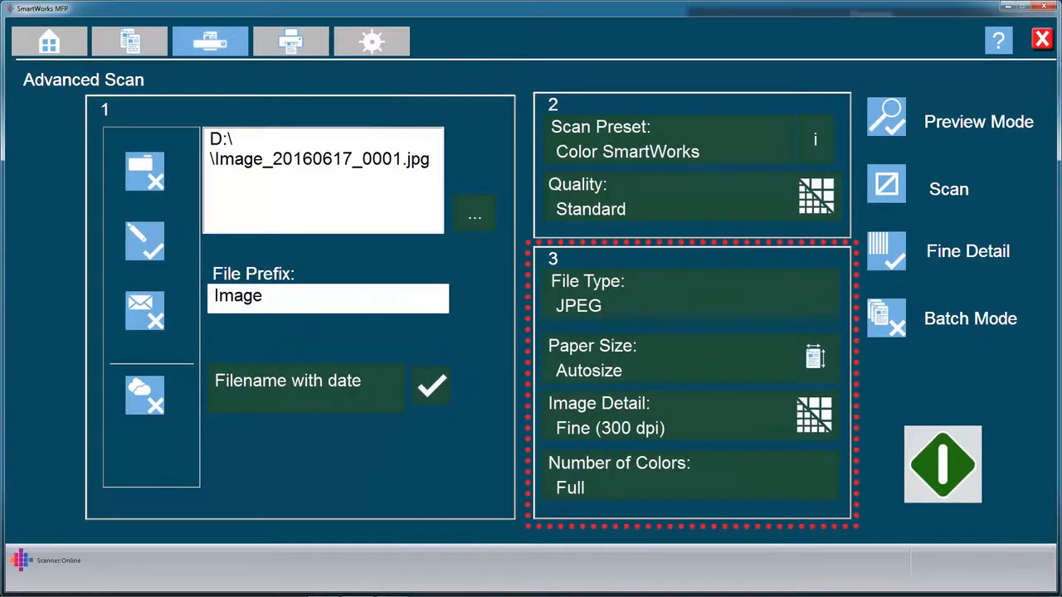
- Choose the Color Mixed preset, keeping Autosize paper and Fine (300 dpi) image detail
left_click(689, 305)
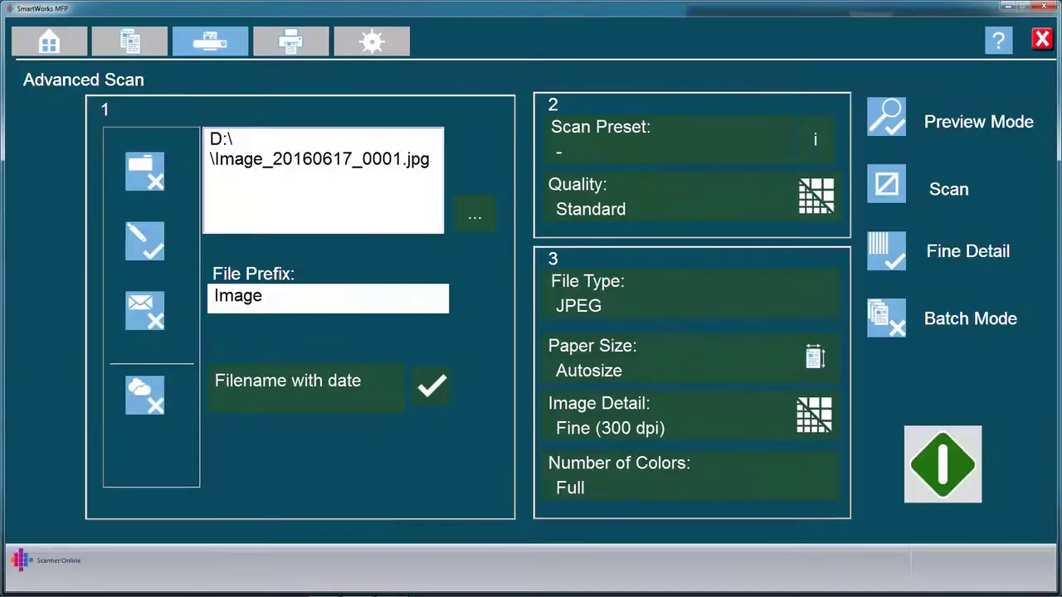
mouse_move(628, 196)
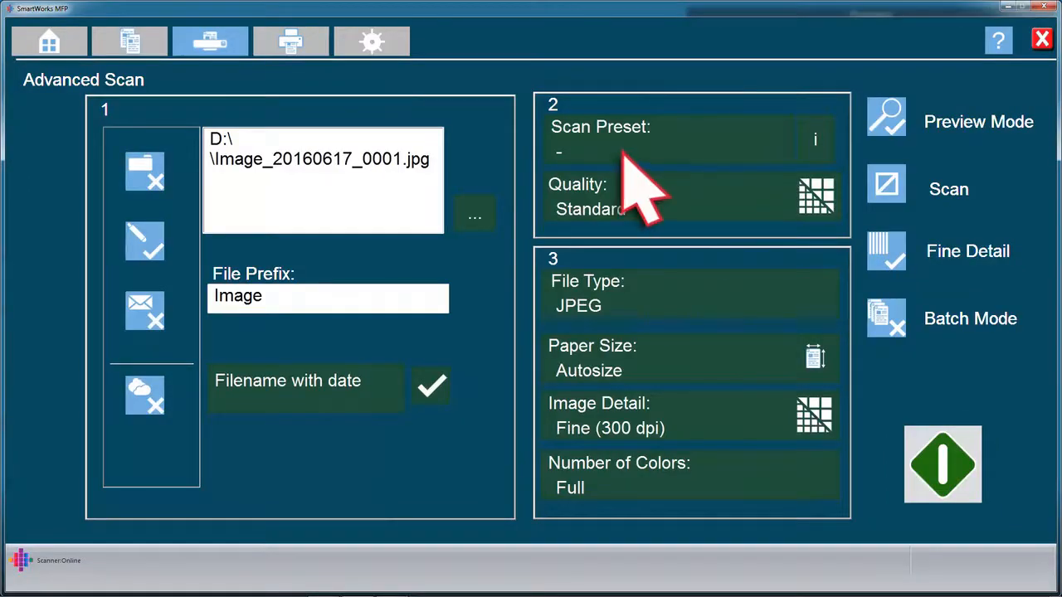
left_click(673, 140)
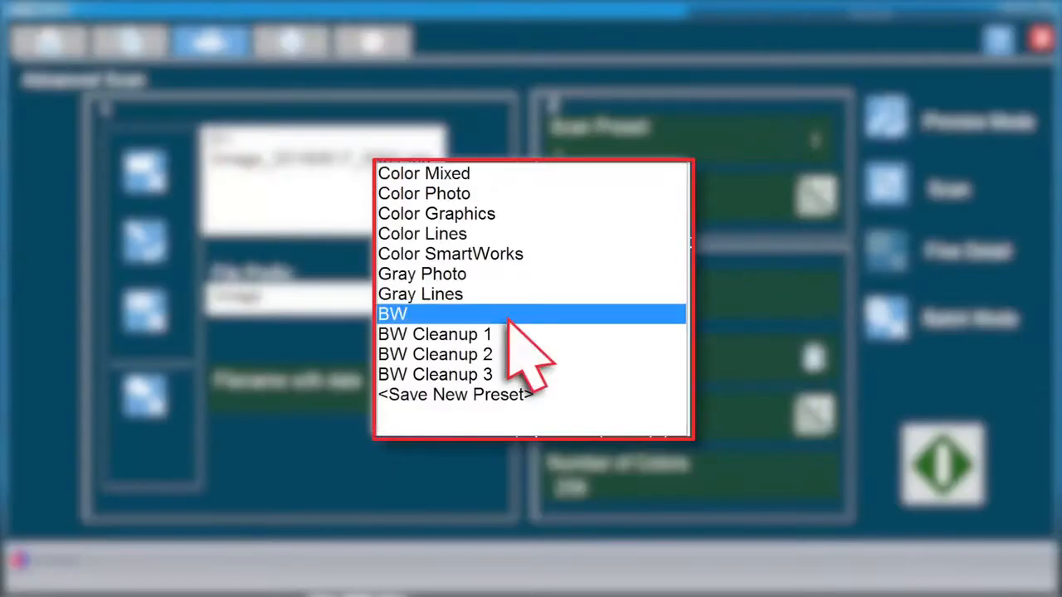
left_click(391, 314)
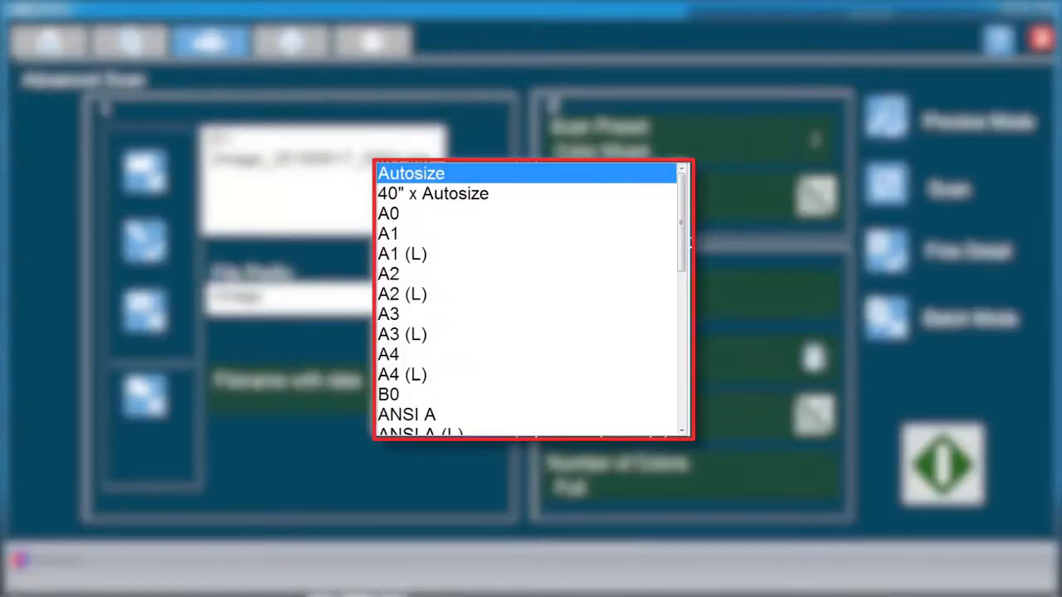
left_click(412, 172)
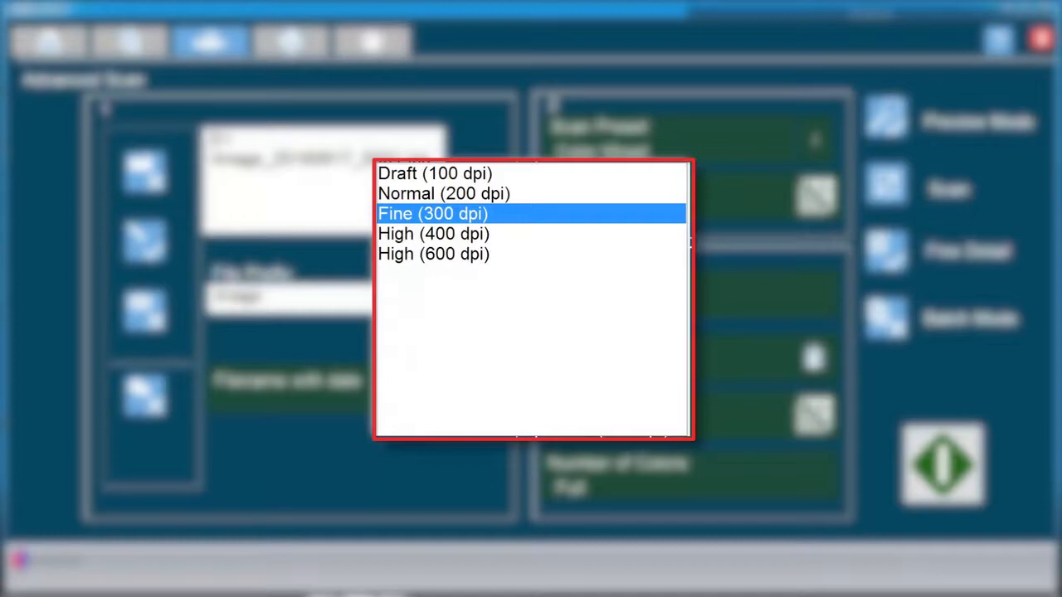
left_click(431, 212)
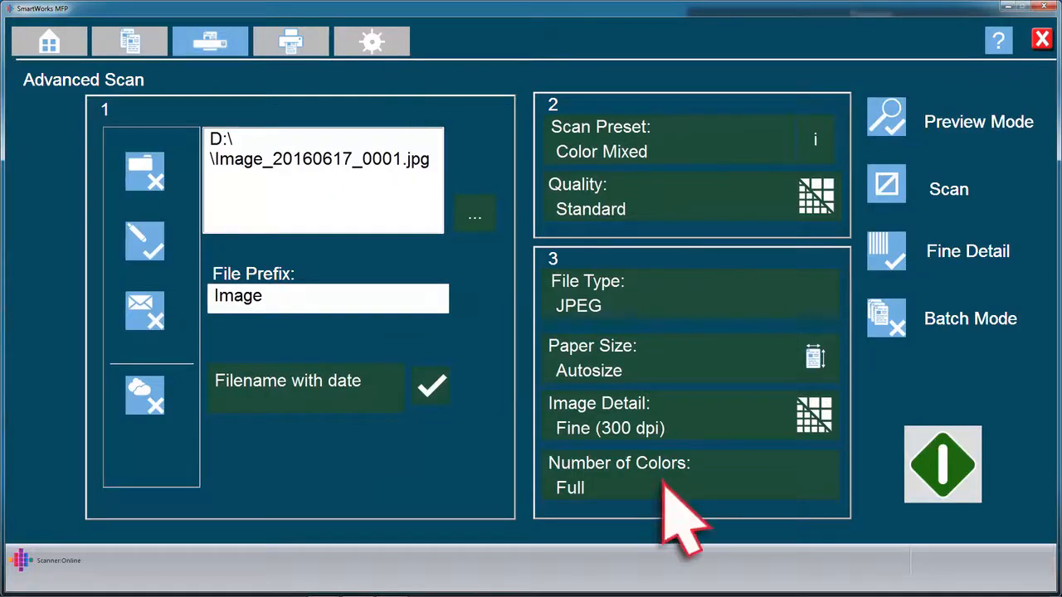
mouse_move(681, 498)
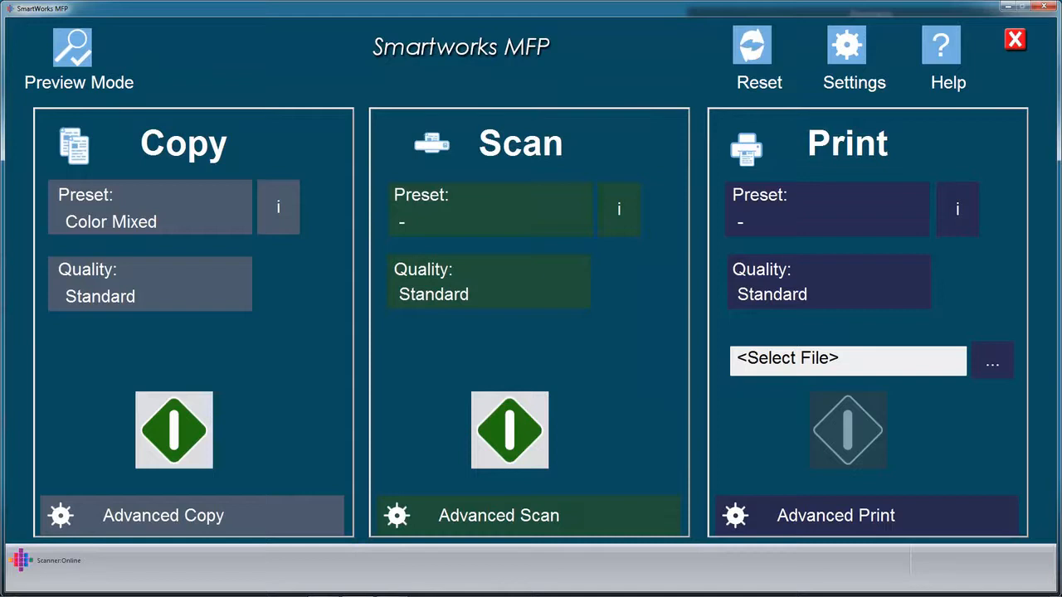
mouse_move(259, 549)
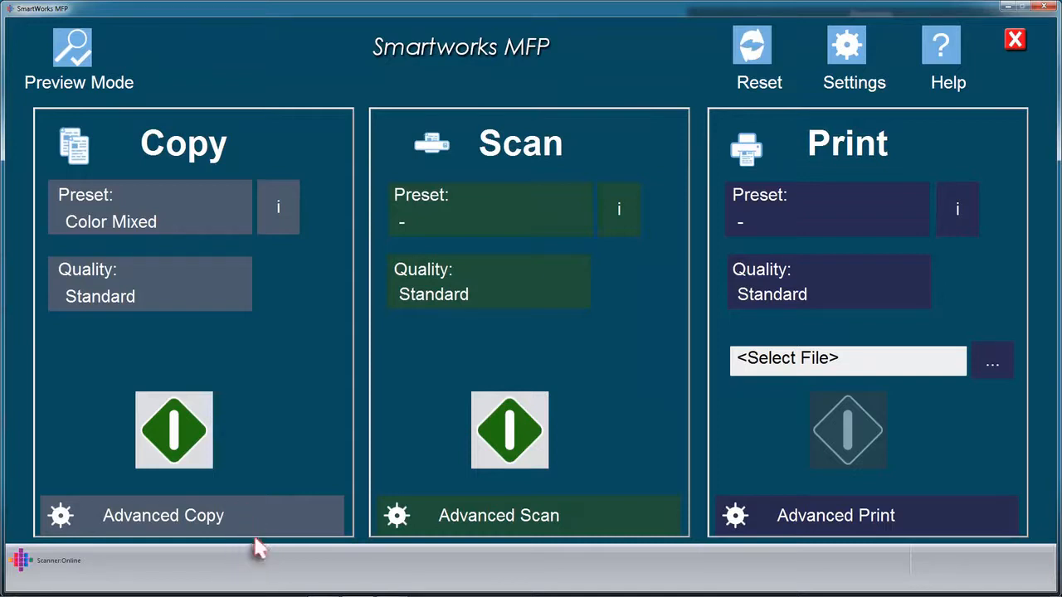
- Set Advanced Copy quality to Best for High (600 dpi) detail and High print quality
left_click(163, 515)
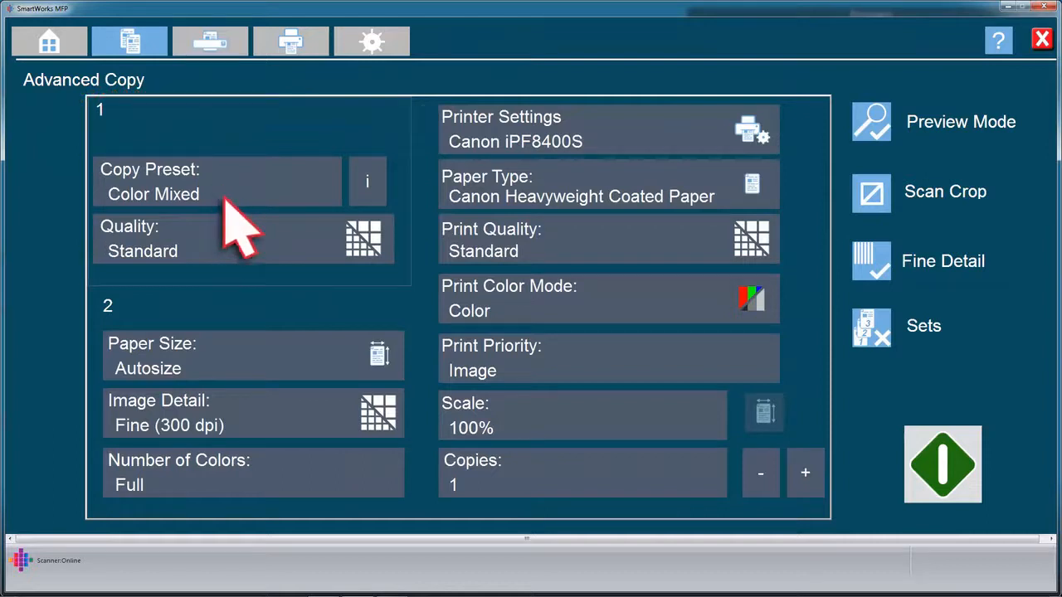
left_click(216, 181)
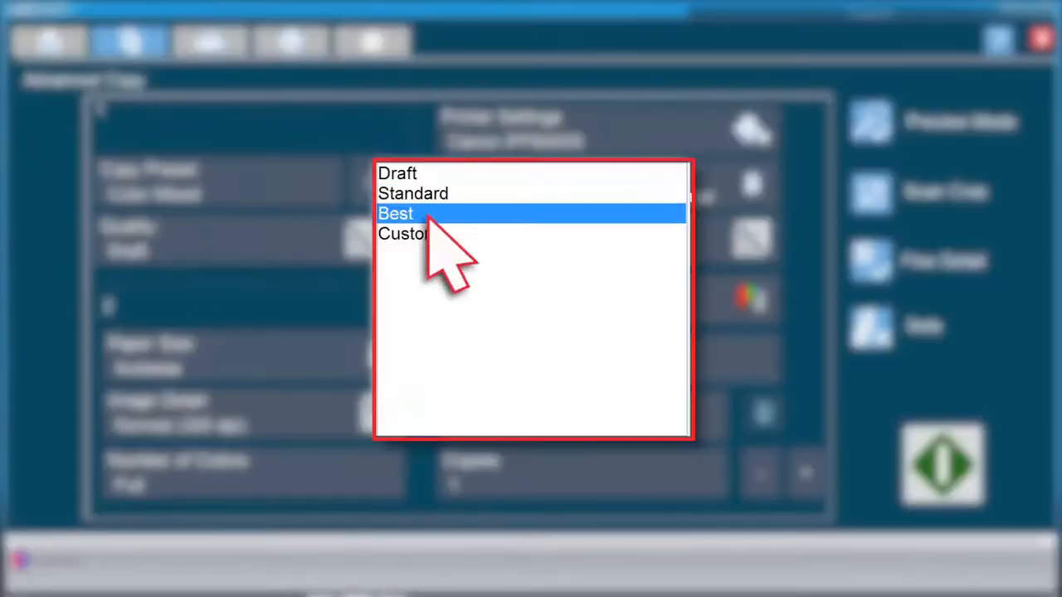
left_click(395, 213)
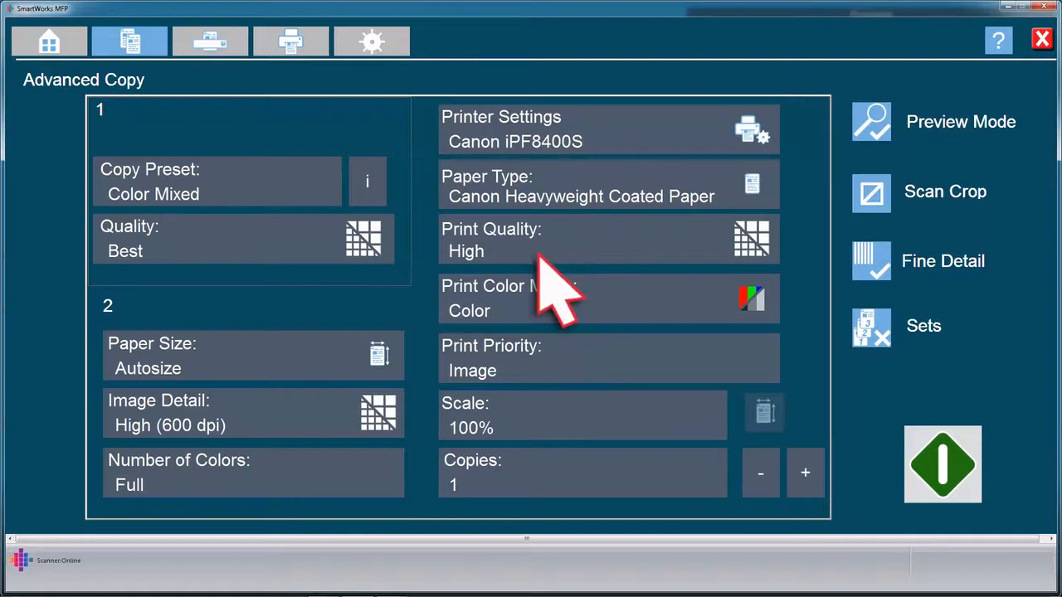
mouse_move(564, 357)
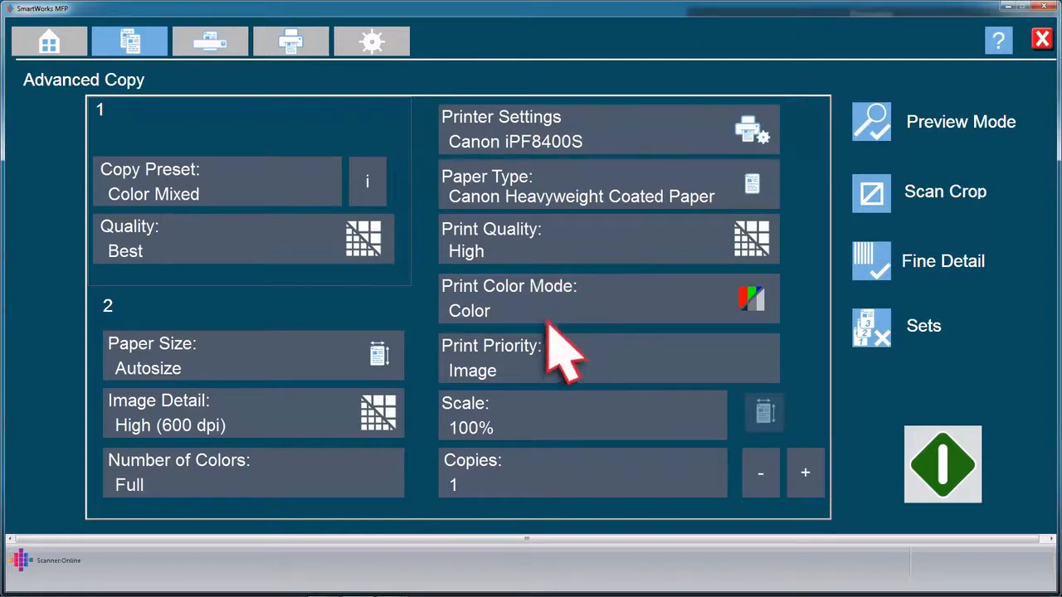
mouse_move(531, 465)
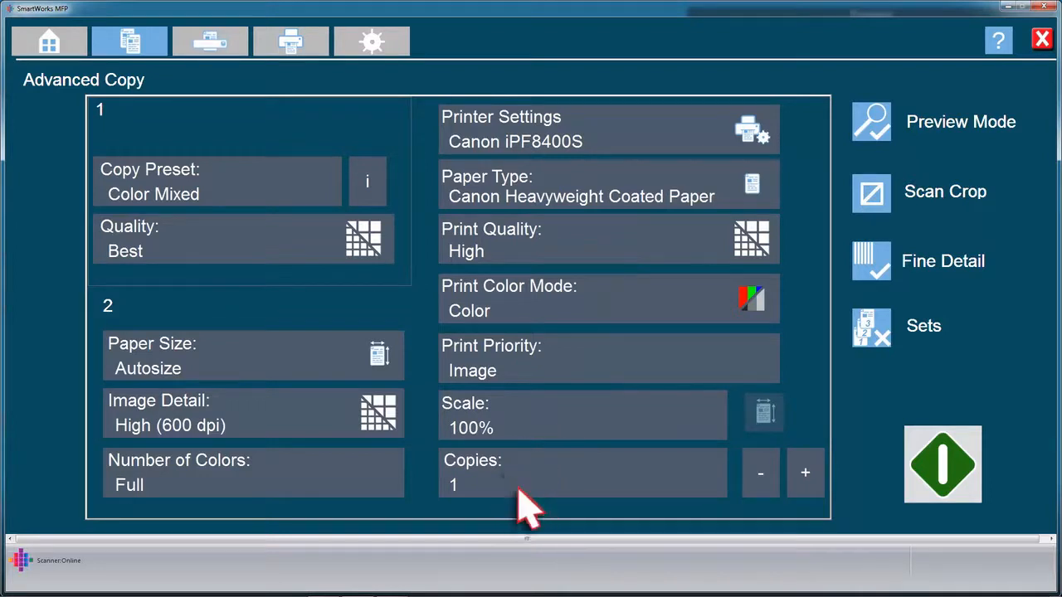
mouse_move(528, 511)
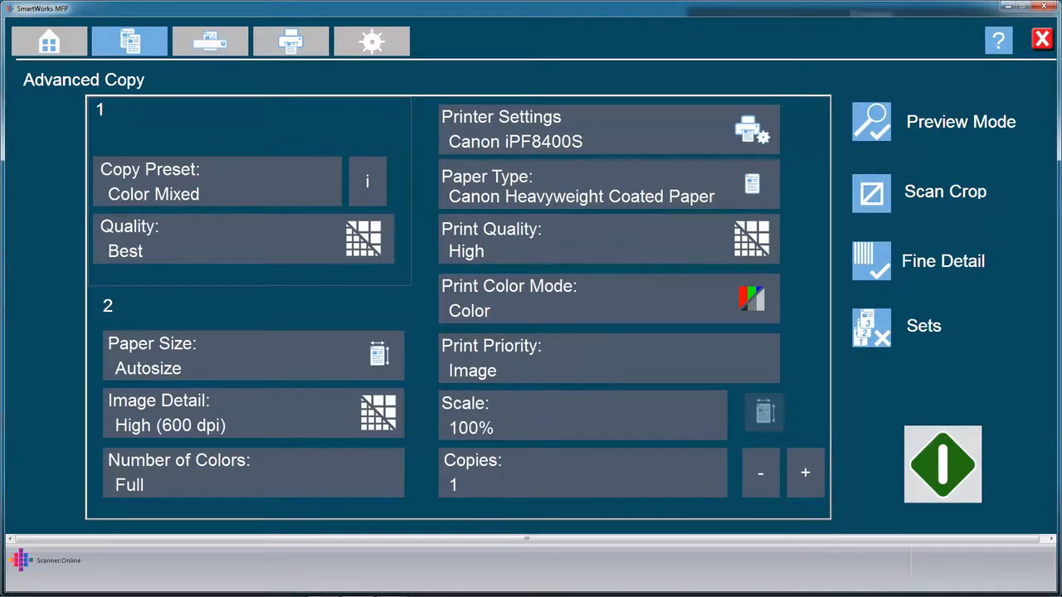
mouse_move(597, 174)
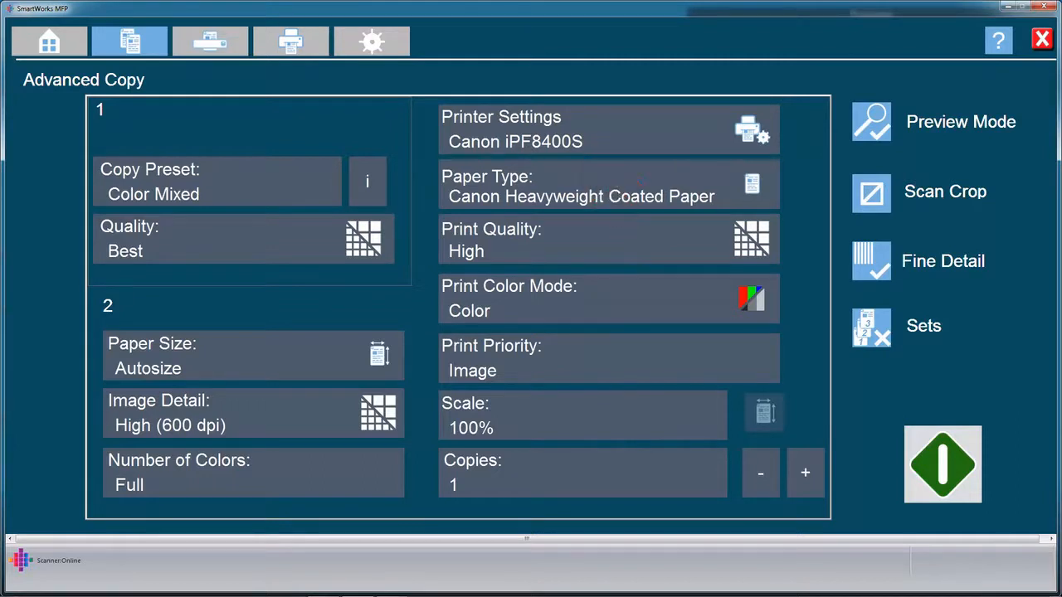
left_click(48, 42)
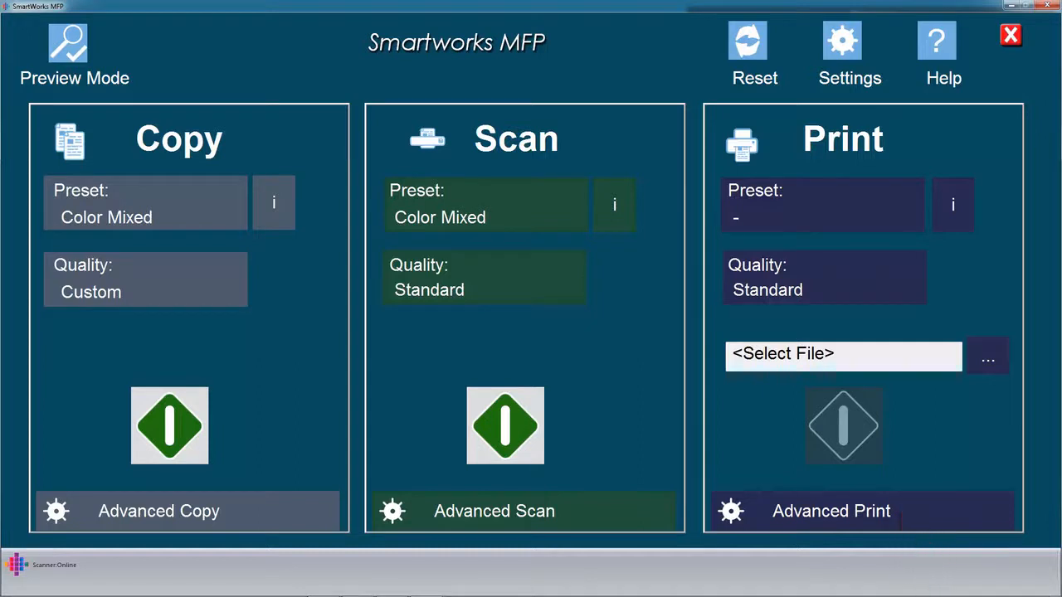
- Show the Advanced Print screen with no file chosen yet
left_click(831, 511)
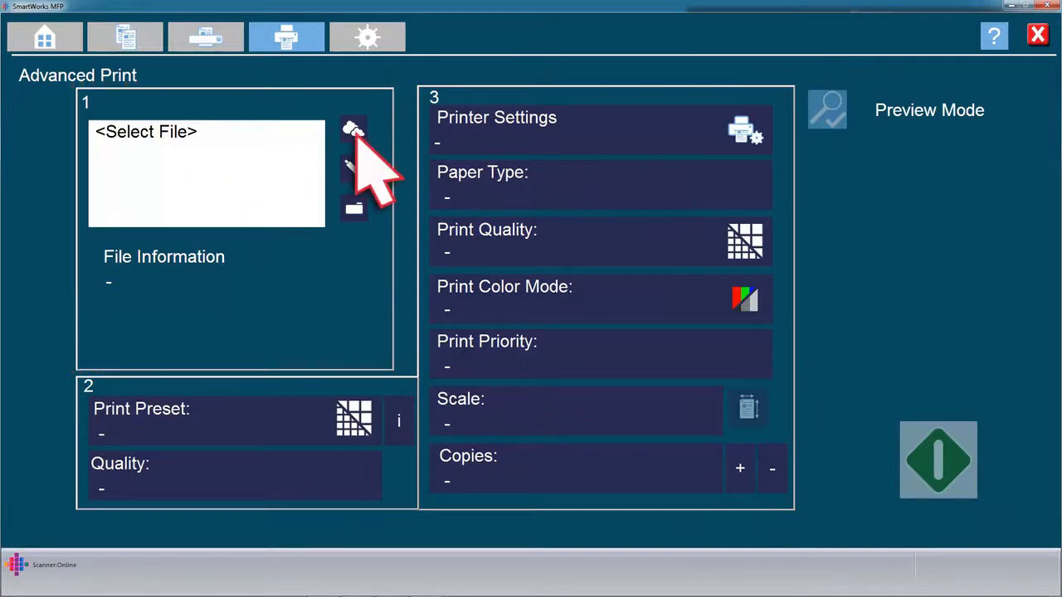
mouse_move(379, 240)
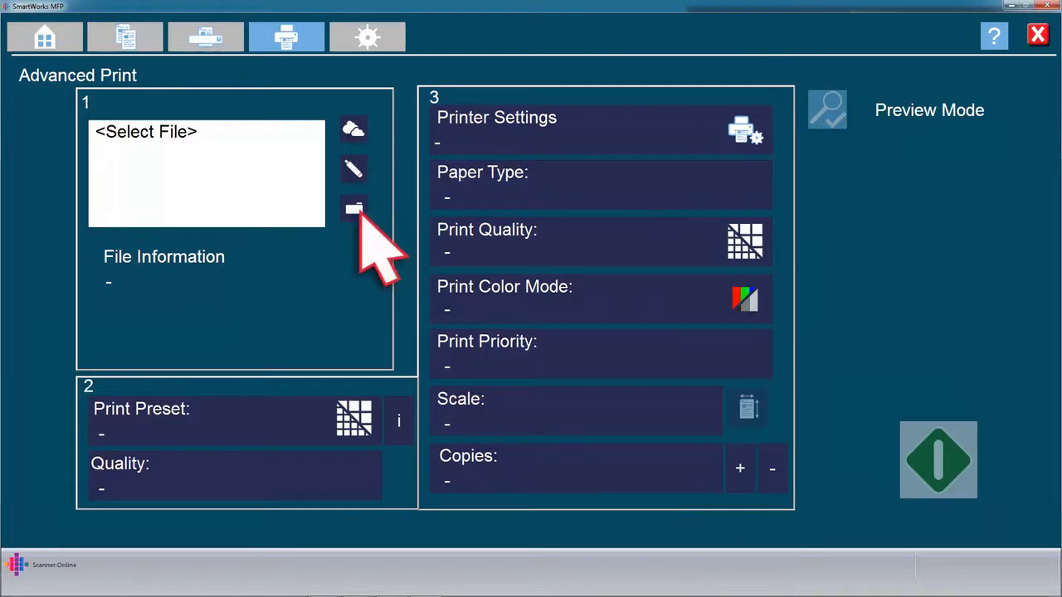
- Load Image_20160606_0002.pdf and save its monochrome settings as preset BW Smartworks
left_click(354, 209)
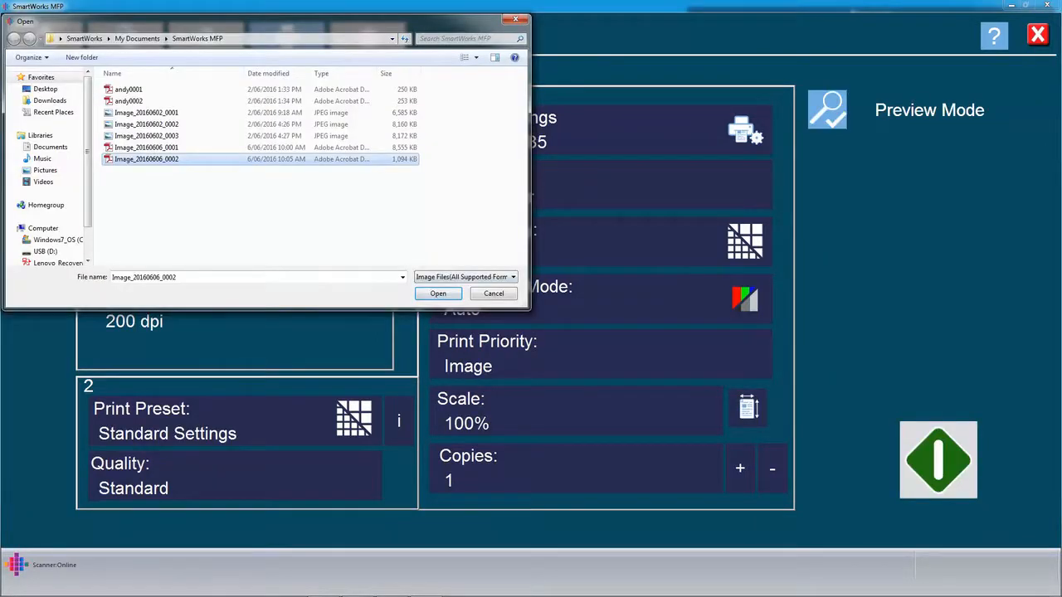
left_click(438, 294)
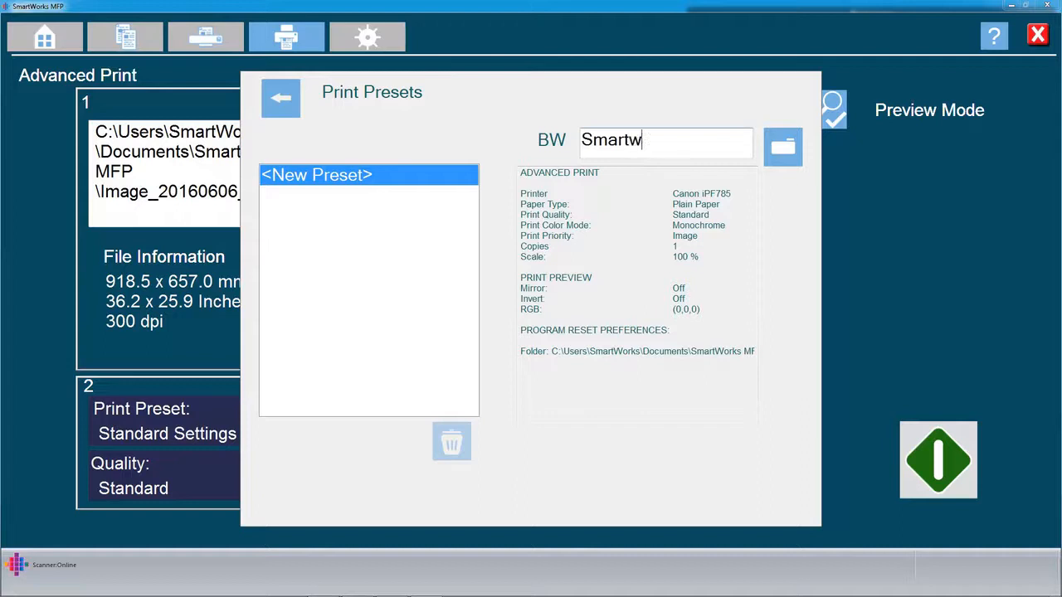
left_click(782, 146)
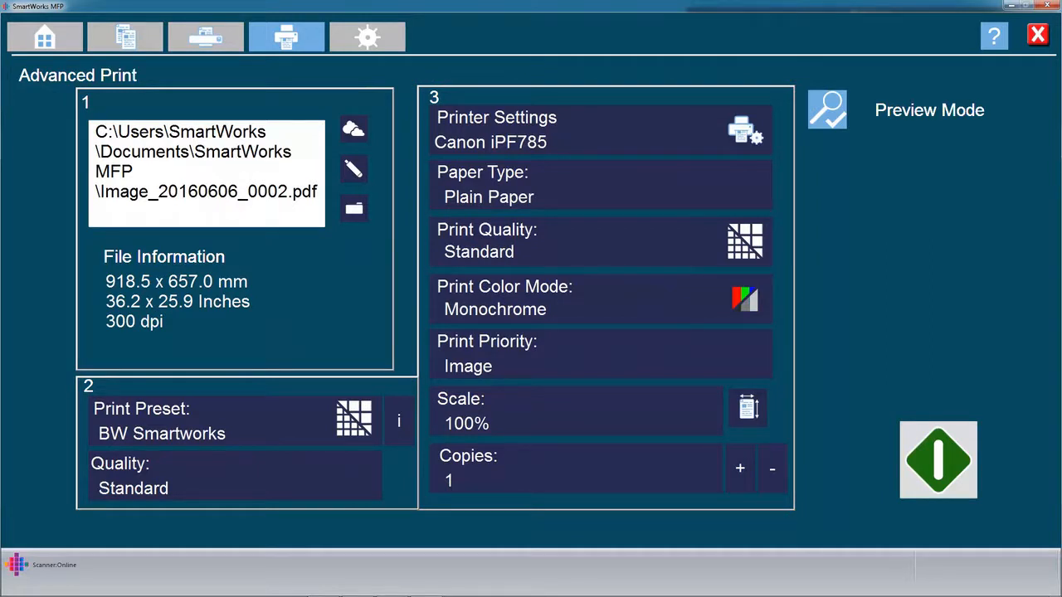
mouse_move(589, 174)
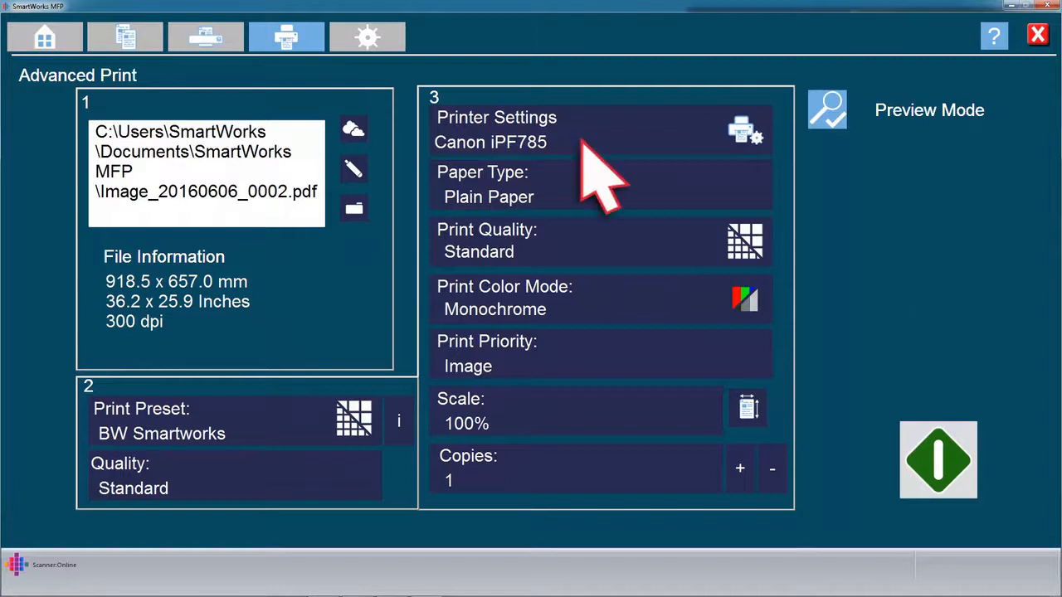
- View the Canon iPF785 printer properties, then bring up the scan preview window
left_click(743, 130)
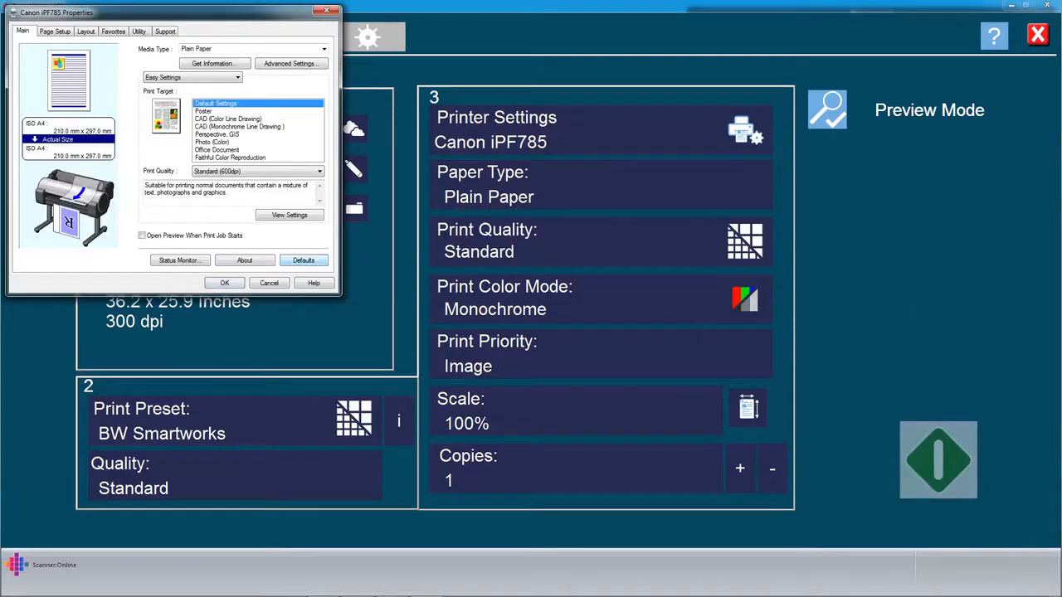
left_click(224, 282)
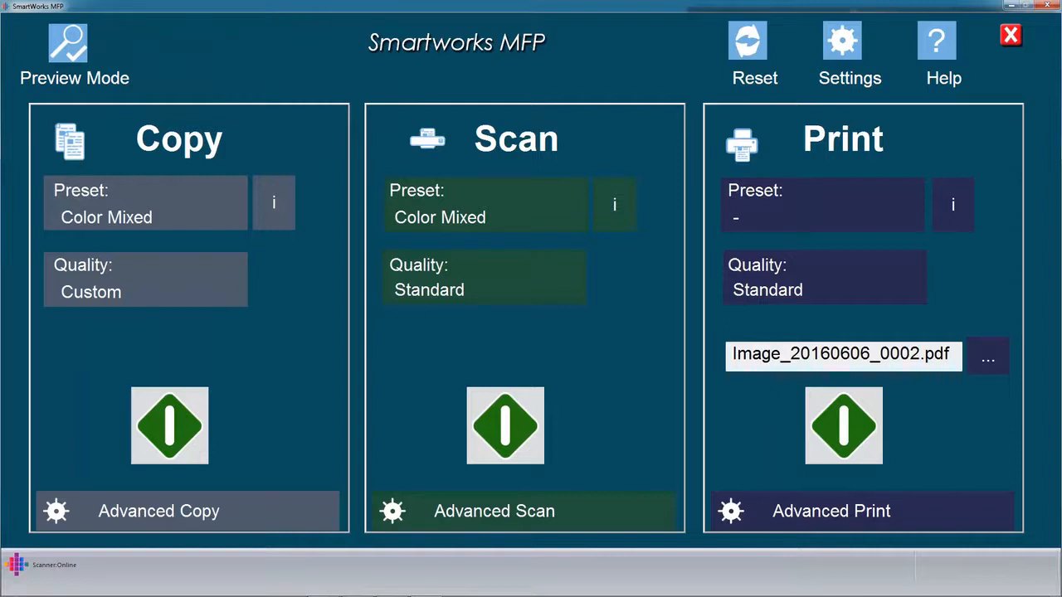
left_click(68, 42)
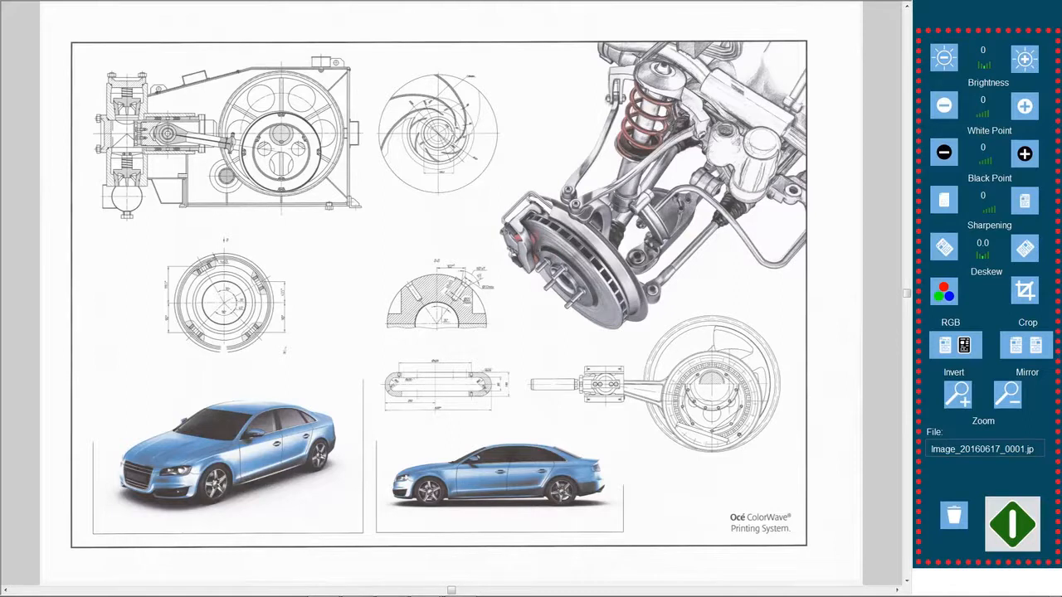
mouse_move(1009, 279)
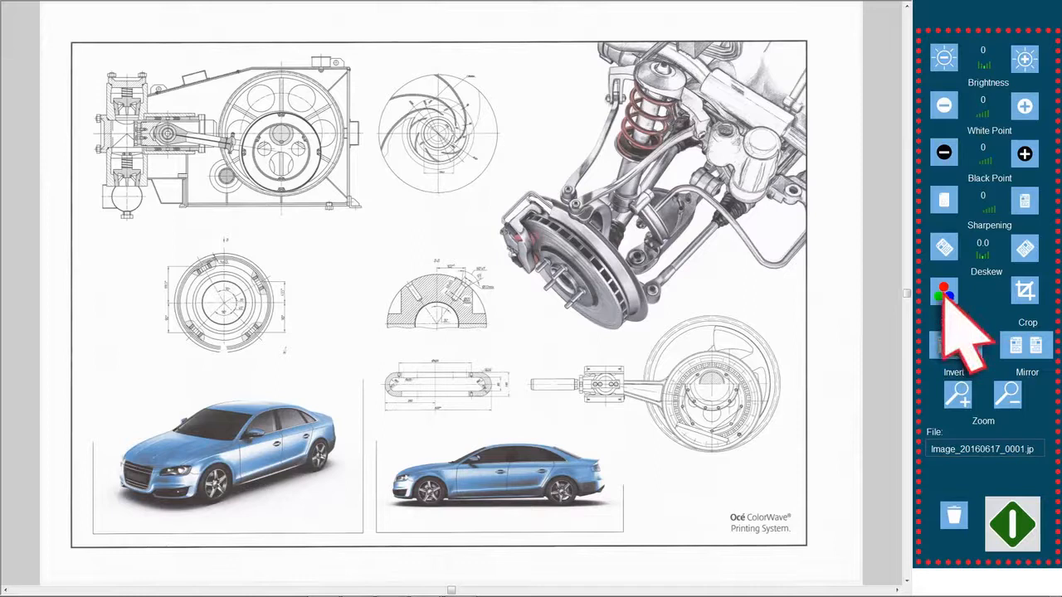
- Show the RGB colour adjustment for the previewed scan
left_click(945, 291)
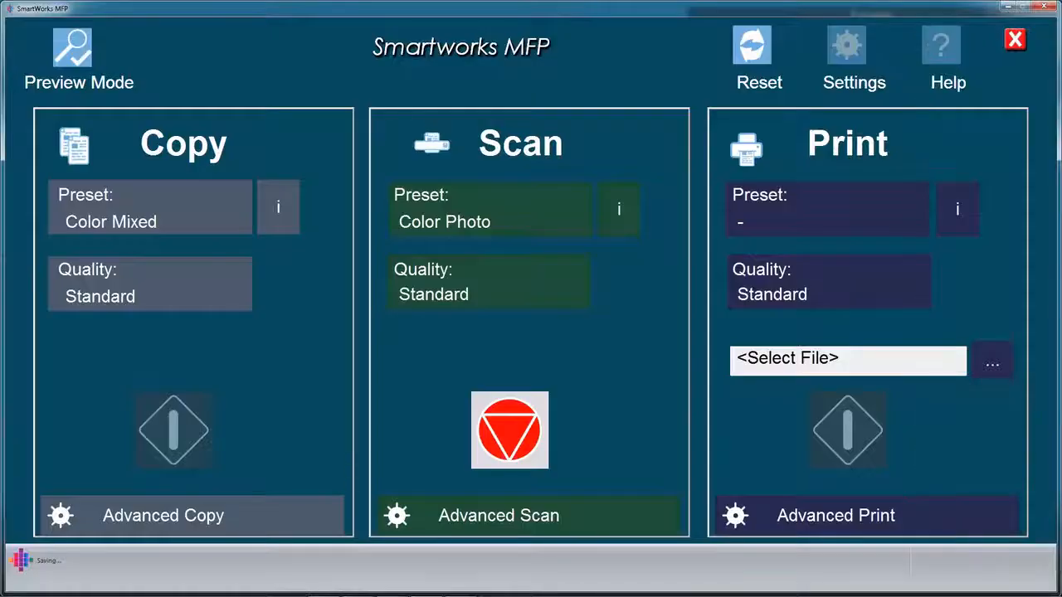
- Switch the scan preset to BW and preview the black-and-white drawing Image_20160617_0002
left_click(488, 209)
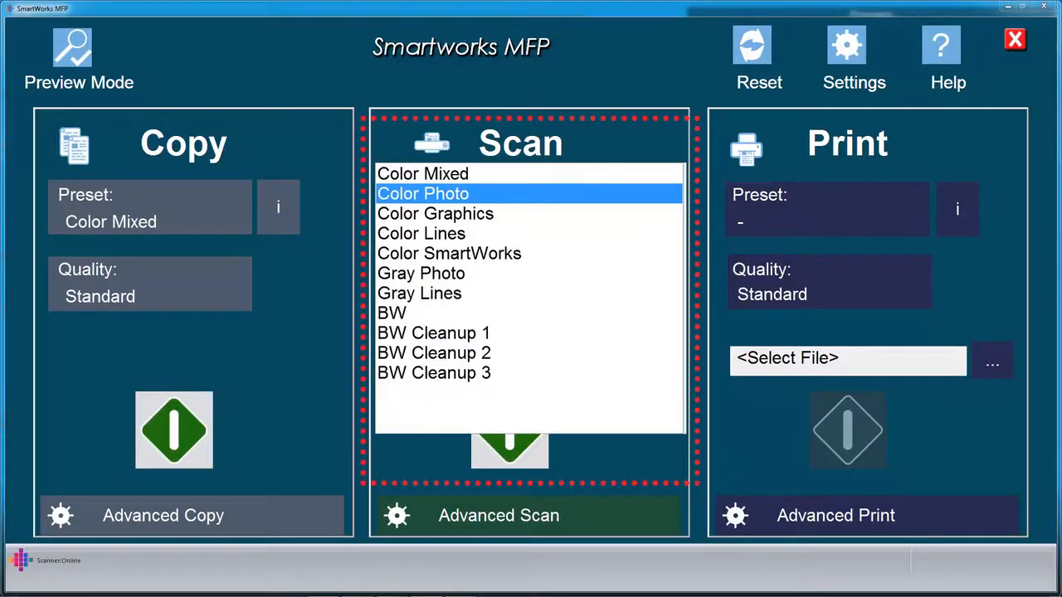
left_click(391, 312)
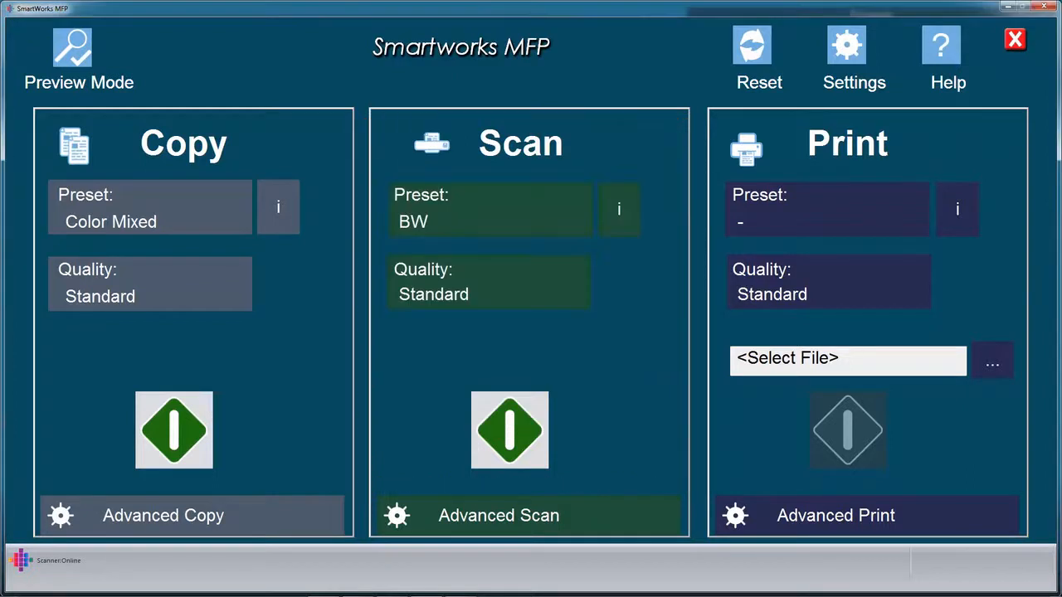
left_click(510, 430)
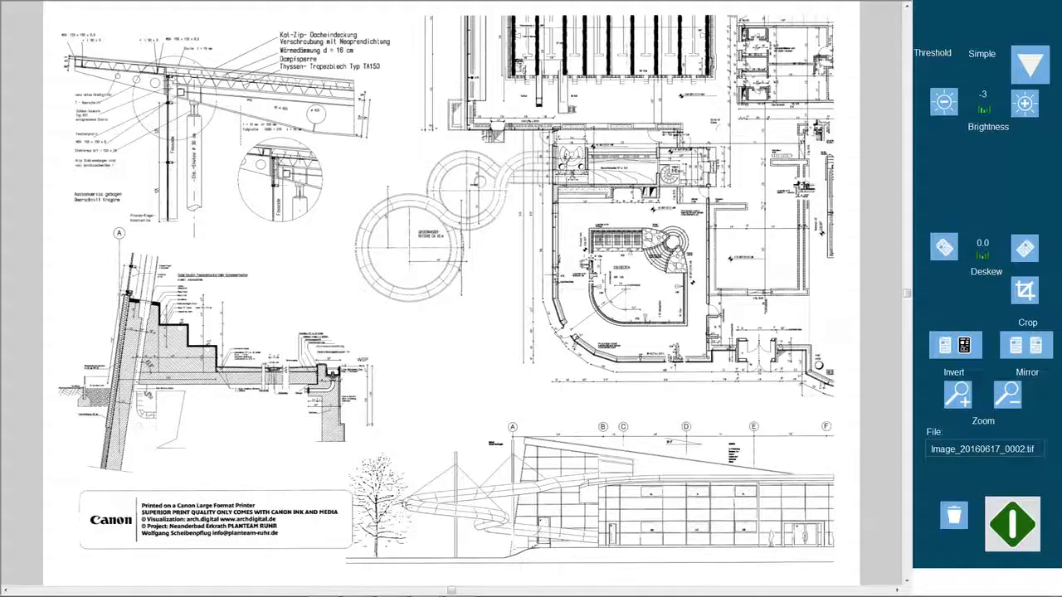